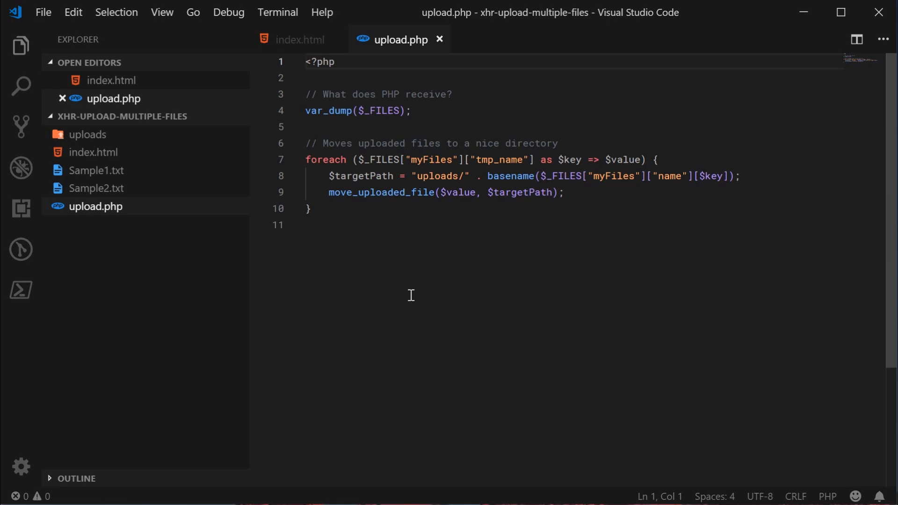
Review upload.php's $_FILES dump and start a new line below the h1 in index.html.
left_click(312, 224)
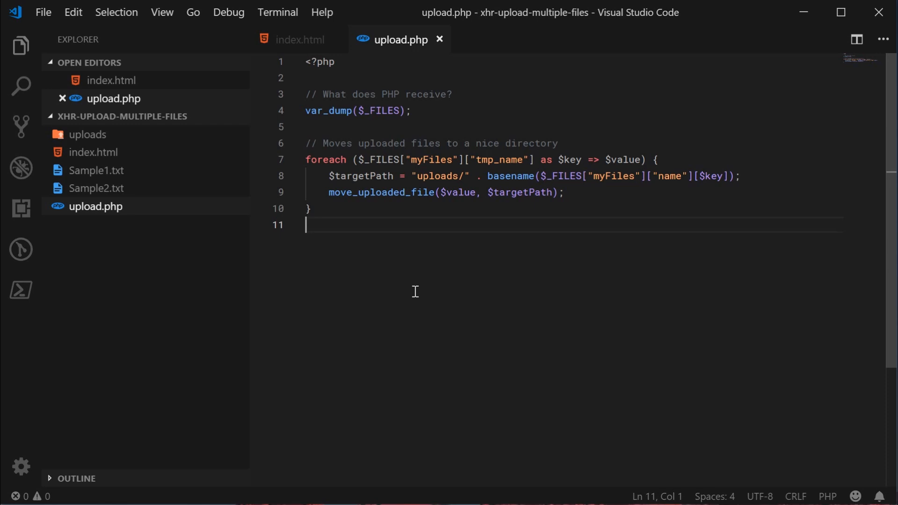
mouse_move(466, 121)
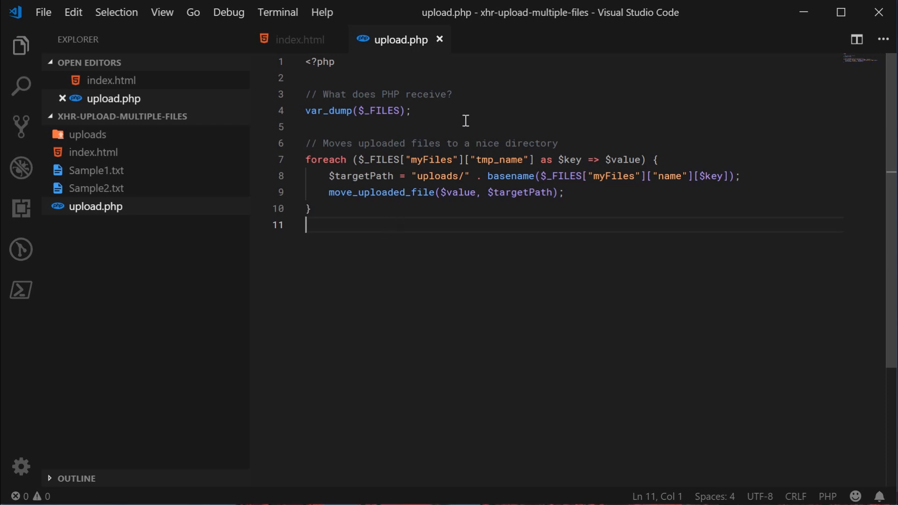
triple_click(357, 111)
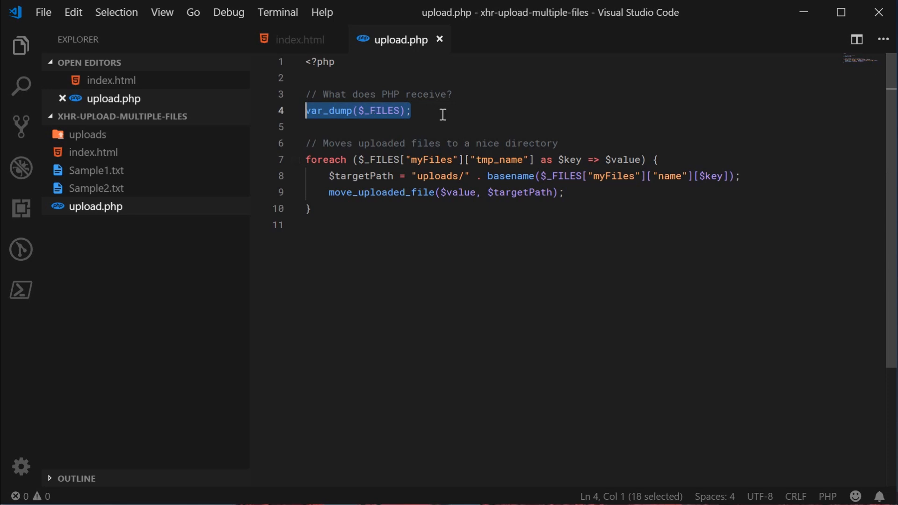
mouse_move(366, 176)
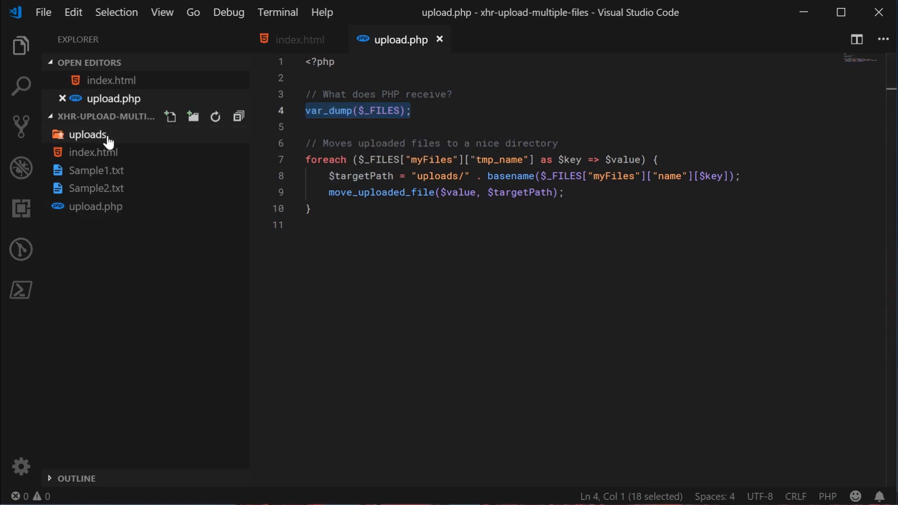
mouse_move(420, 251)
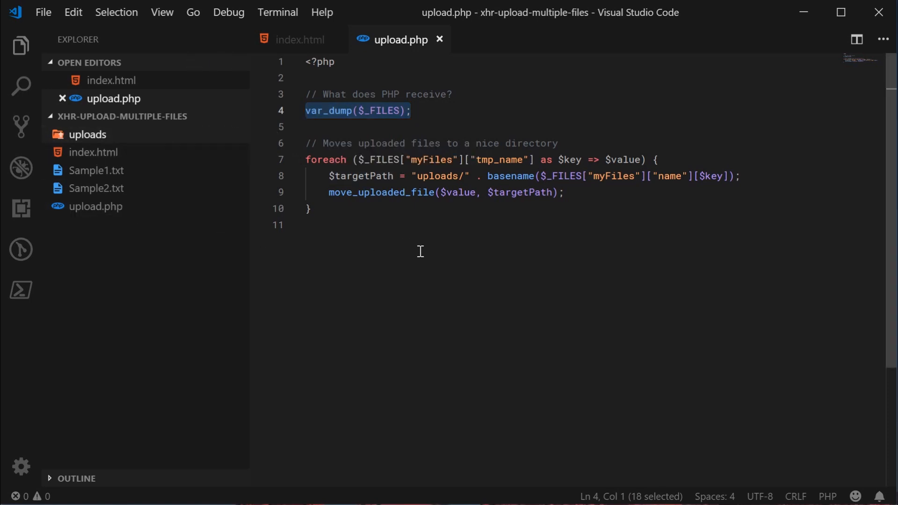
left_click(299, 40)
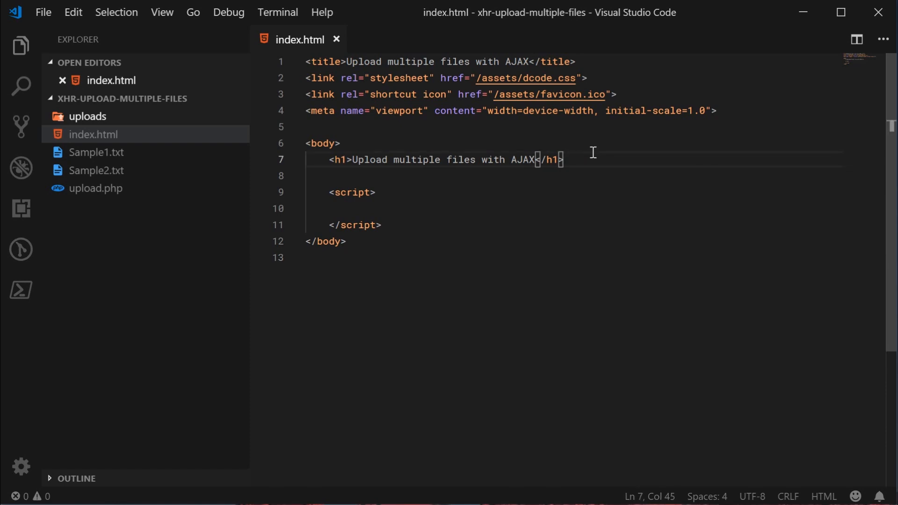
key("Enter")
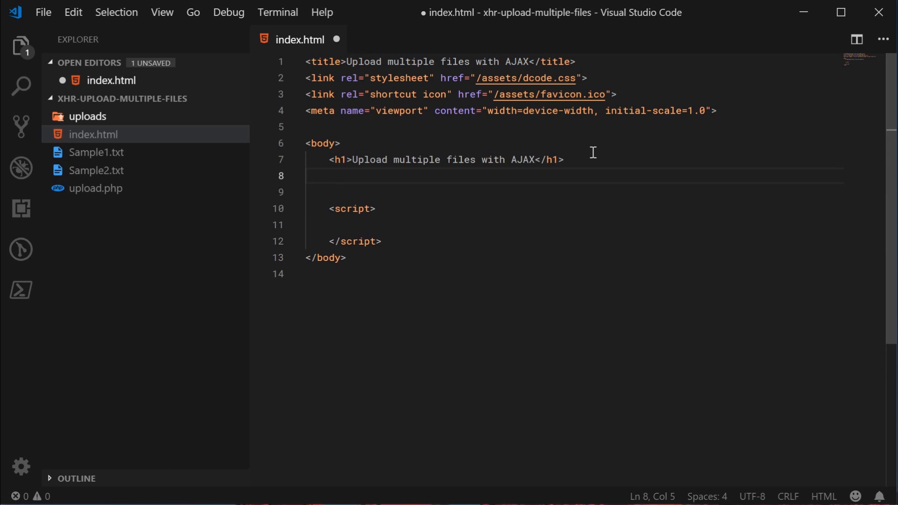
Add a file input with id inpFile and the multiple attribute, dropping the name attribute.
type("input type=\"file\" name=\"\" id=\"\">")
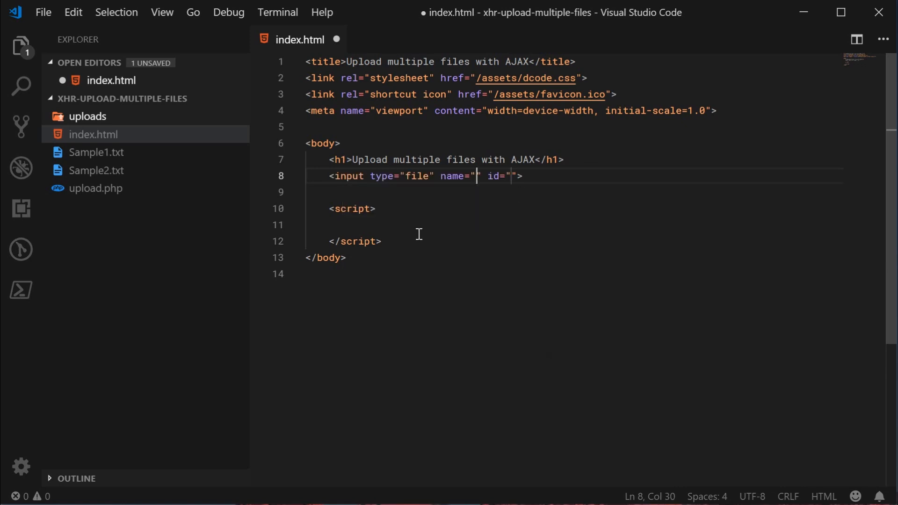
double_click(452, 176)
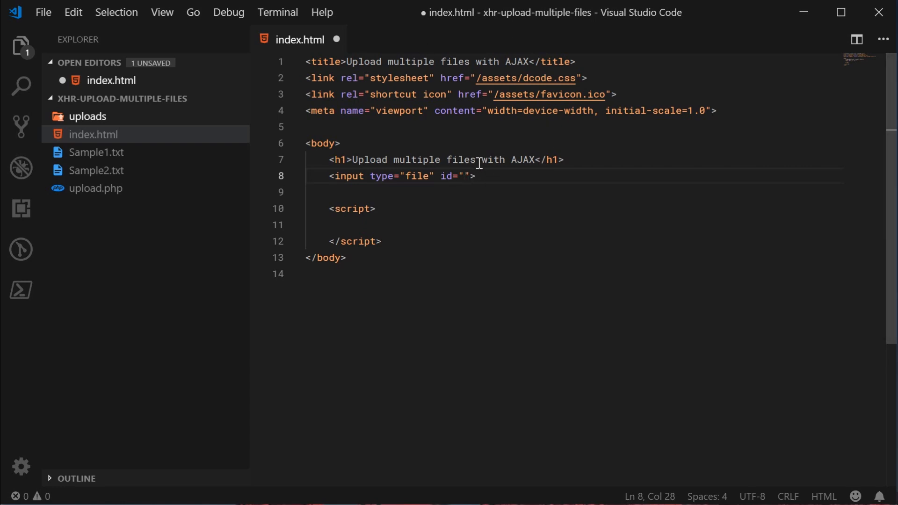
type("inpFil")
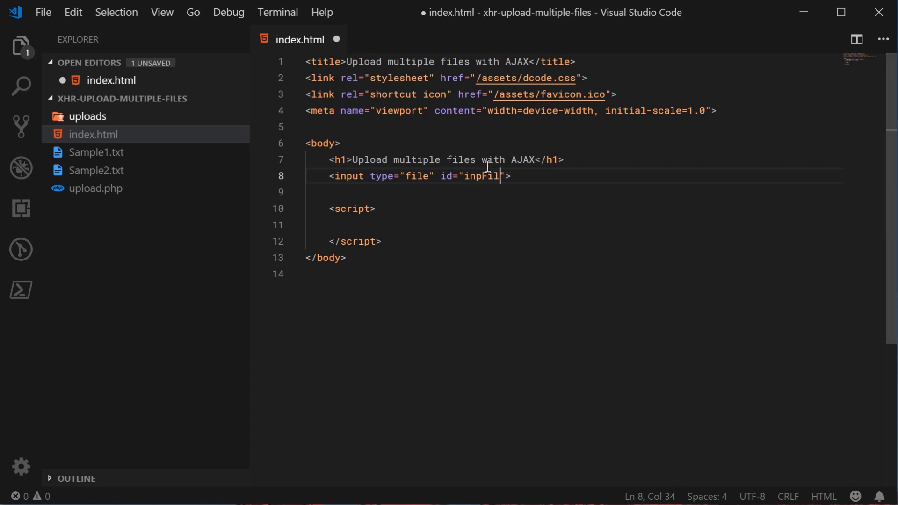
type("e")
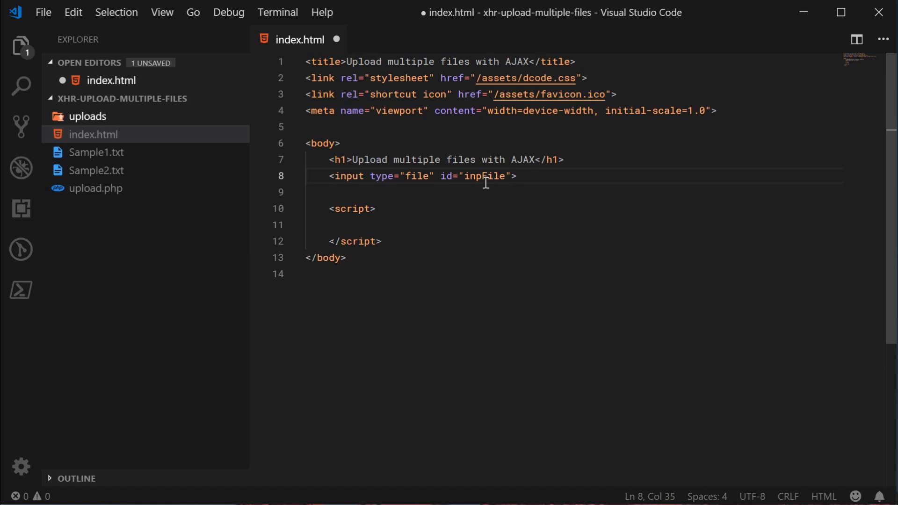
double_click(485, 176)
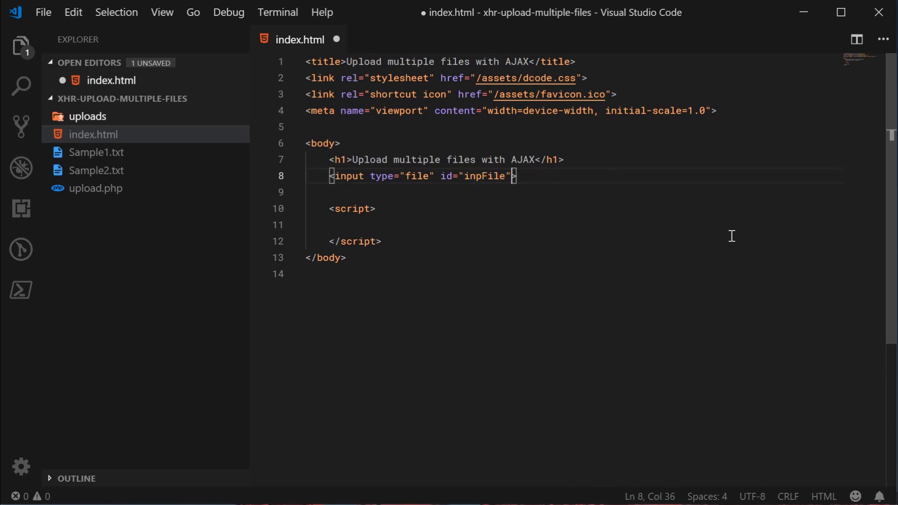
type("multiple")
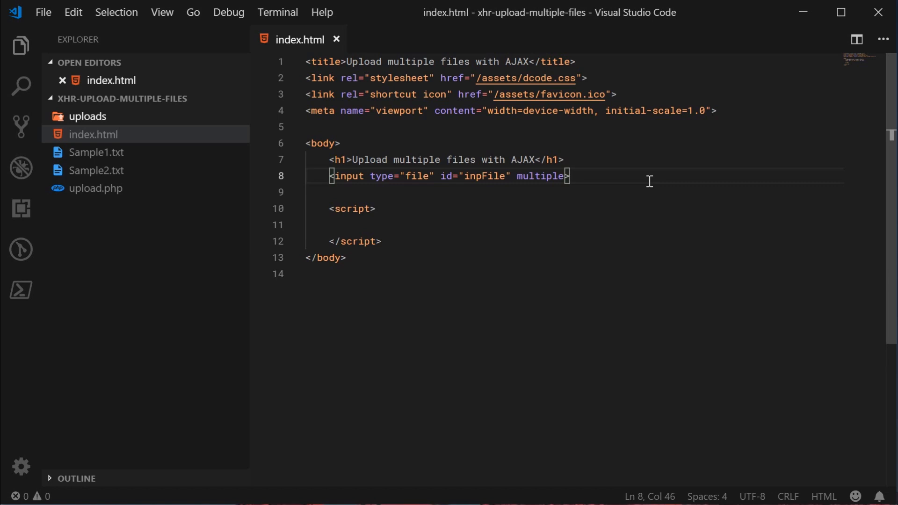
mouse_move(591, 181)
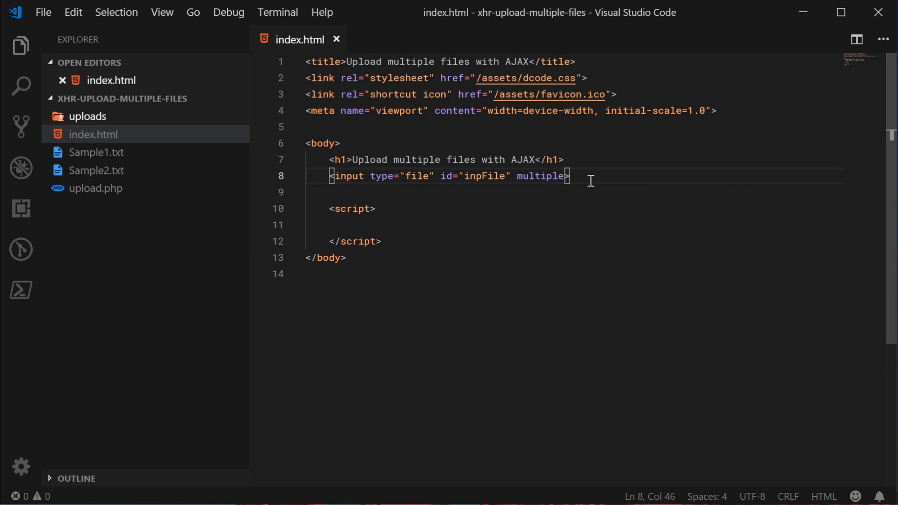
Add a button with id btnUpload labelled Upload Files.
type("bu")
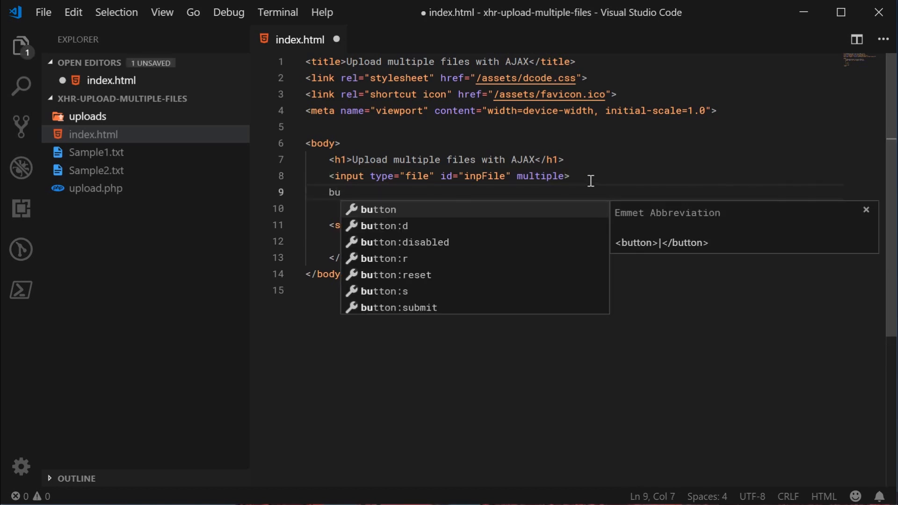
key("Tab")
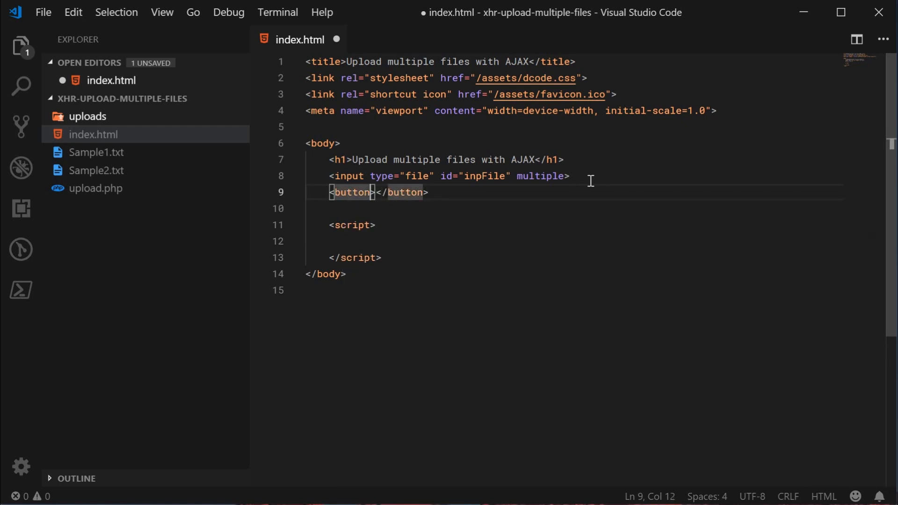
type("id=\"btn")
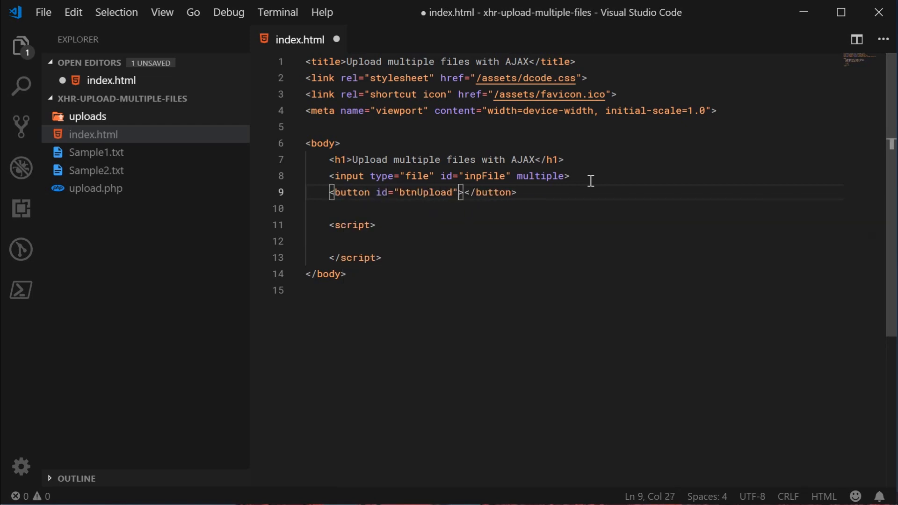
type("Upload")
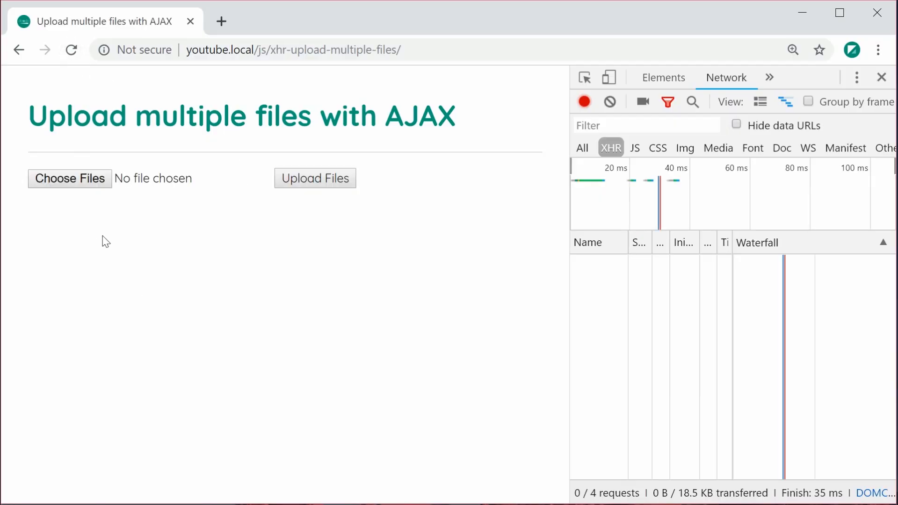
Choose thumb.jpg and Untitled.prproj in the page's file input.
left_click(69, 177)
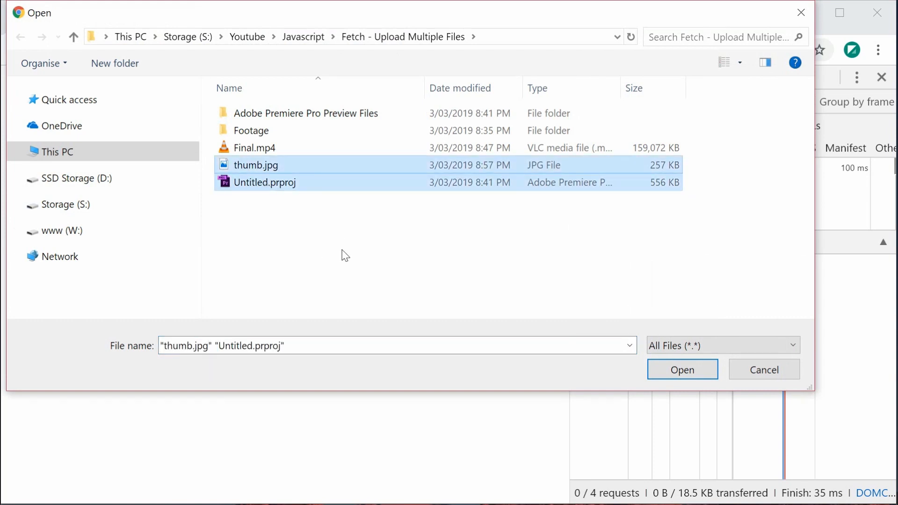
left_click(682, 369)
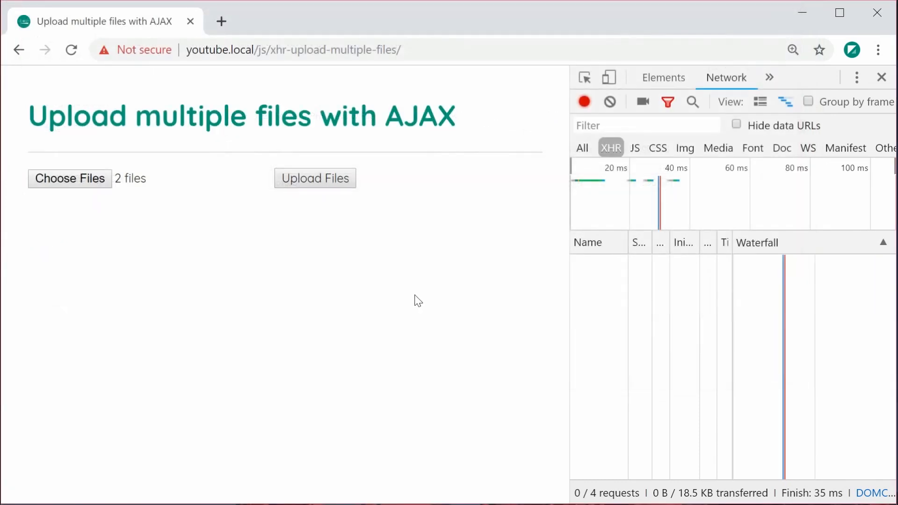
mouse_move(160, 205)
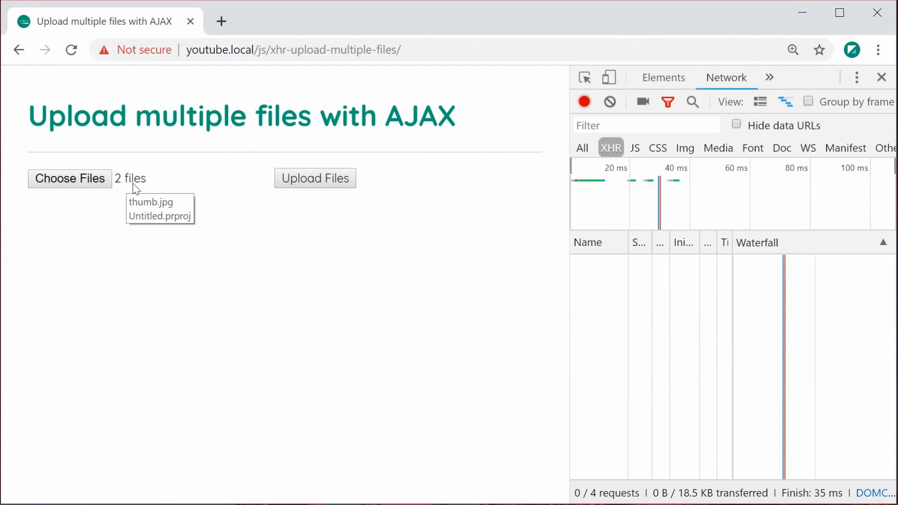
mouse_move(410, 197)
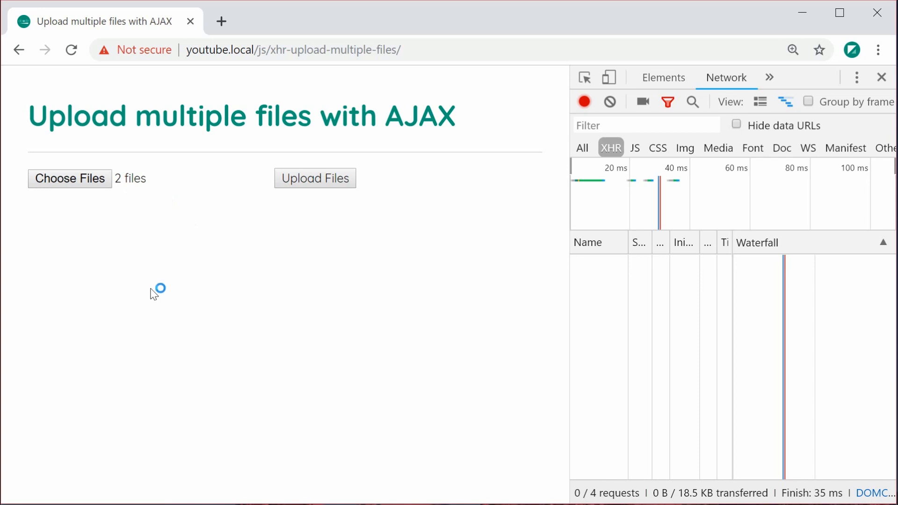
mouse_move(306, 206)
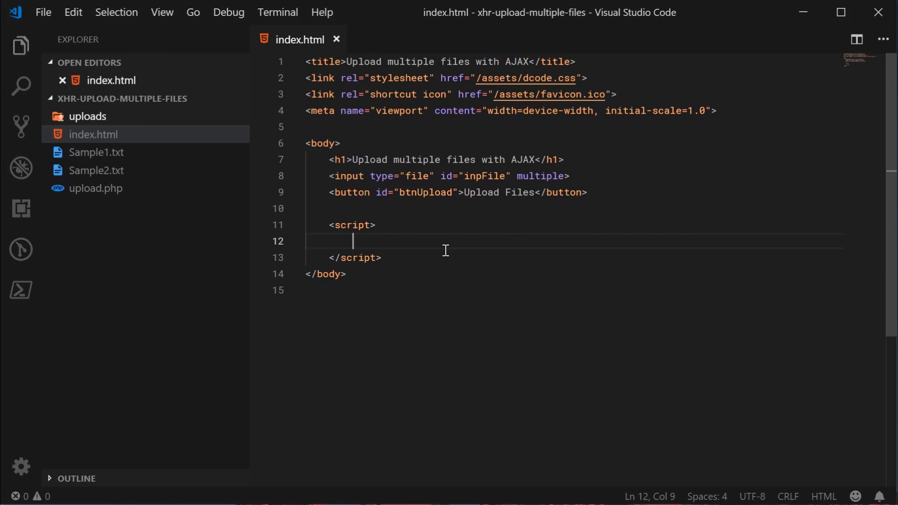
Declare inpFile and btnUpload via getElementById and add an empty click listener on btnUpload.
type("co")
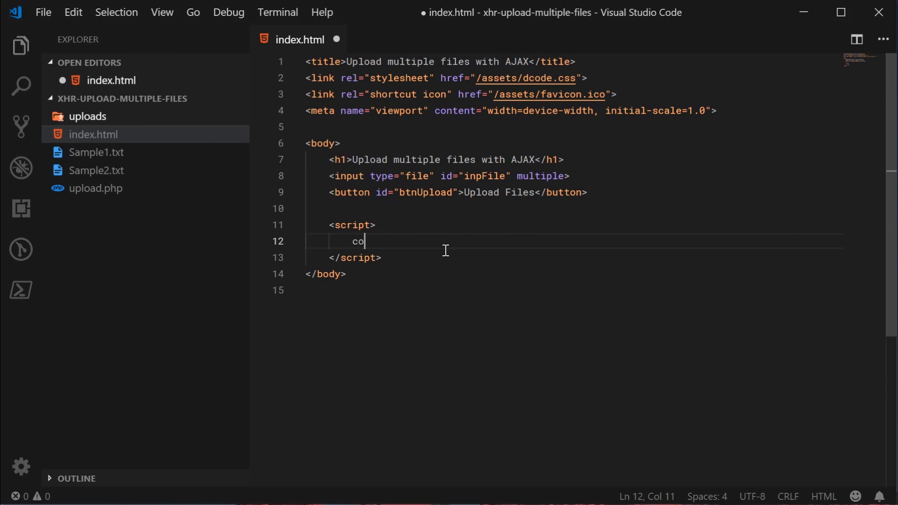
type("nst inpFile = document")
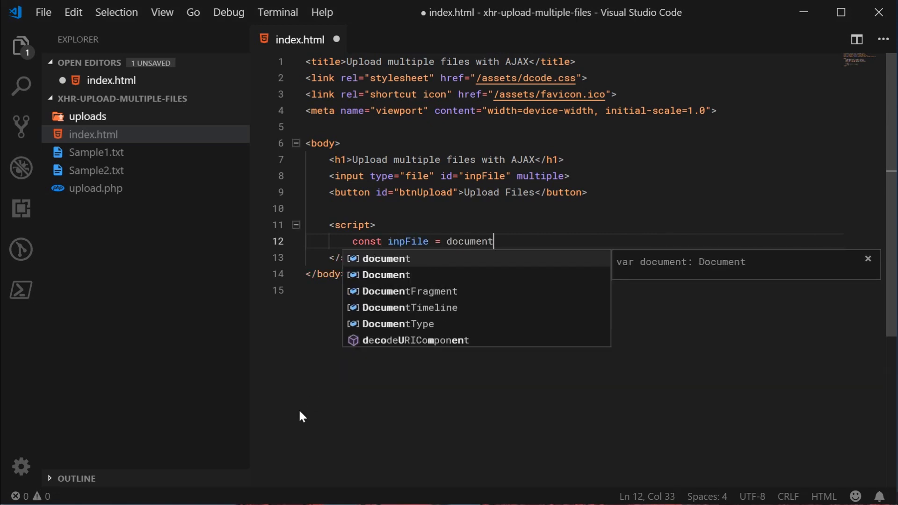
type(".getElementById(\"inpFile\");")
type("const btnUpload = document.getElementById(\"btnUpload\");")
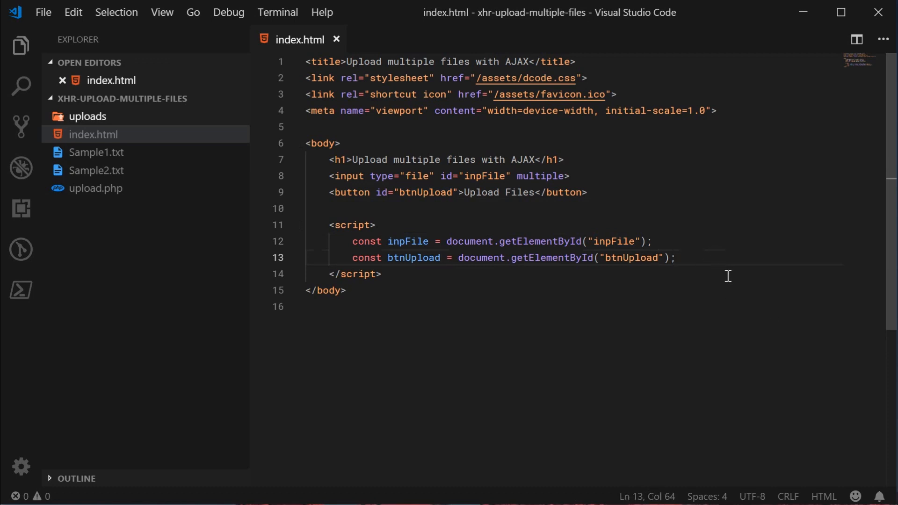
type("btnUpload.addEventListener")
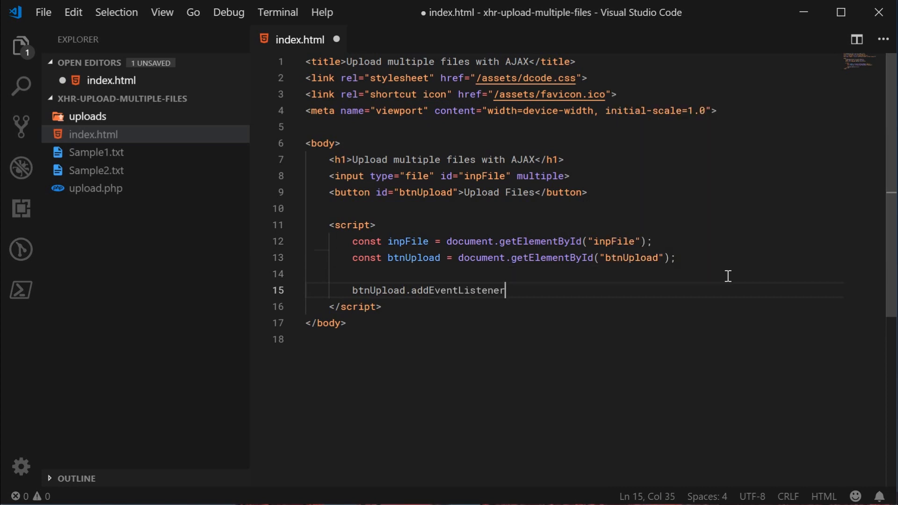
type("(\"click\")")
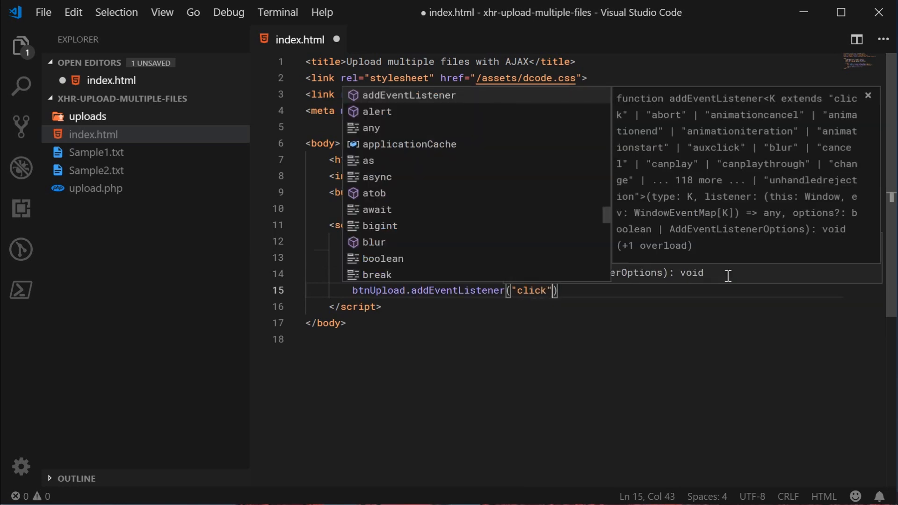
type(", function ()")
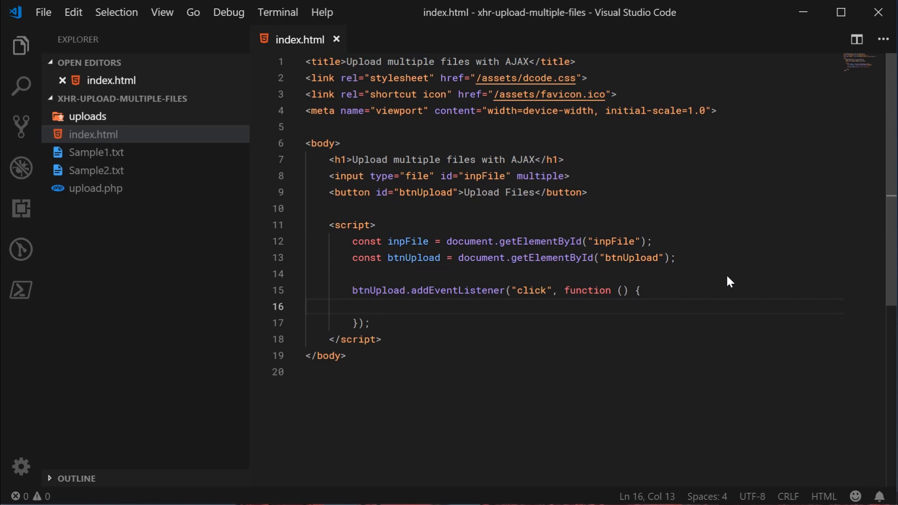
Create const xhr = new XMLHttpRequest() in the click handler and save.
type("c")
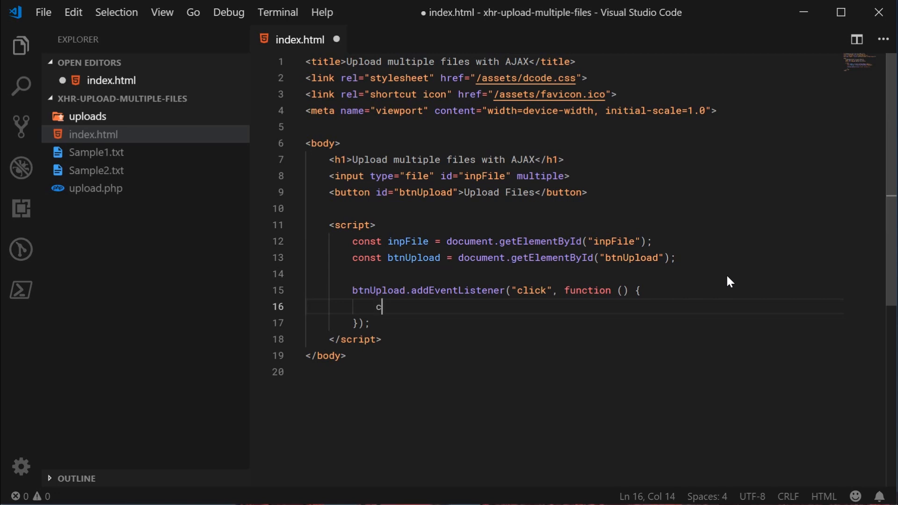
type("onst xhr =")
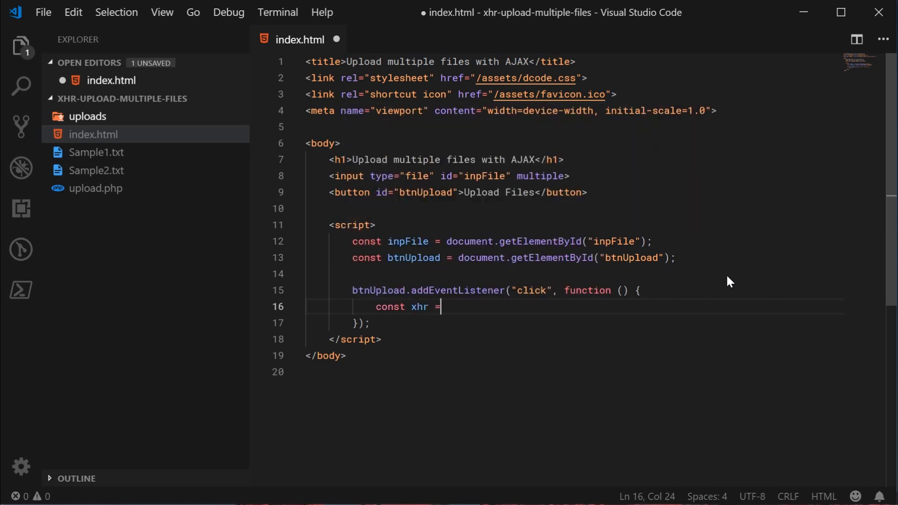
type("new XMLHt")
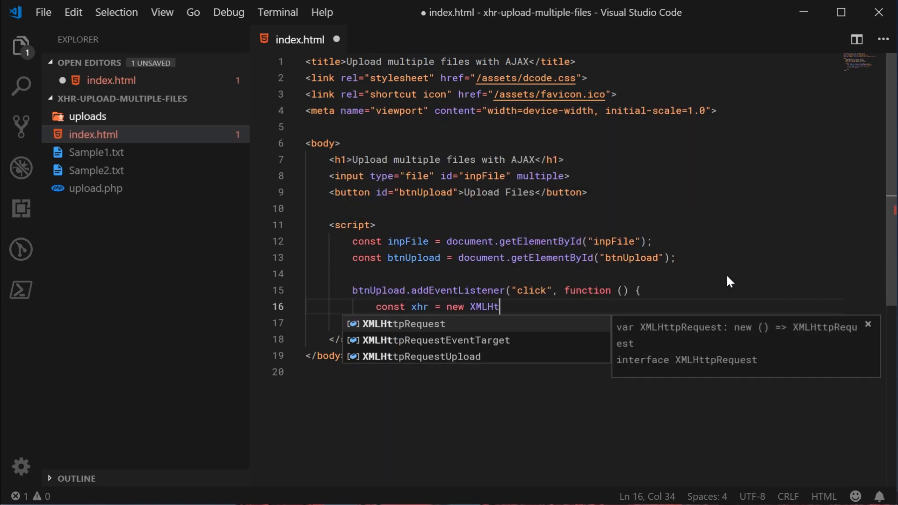
key("Tab")
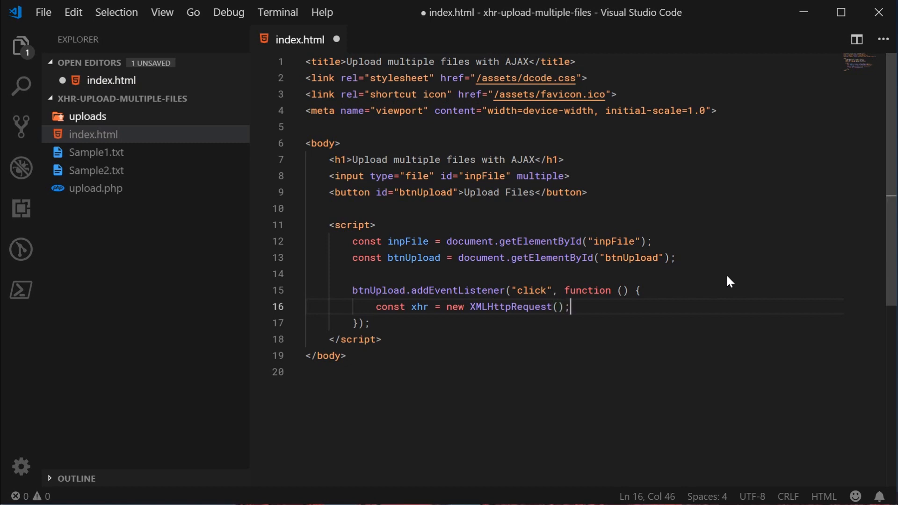
key("ctrl+s")
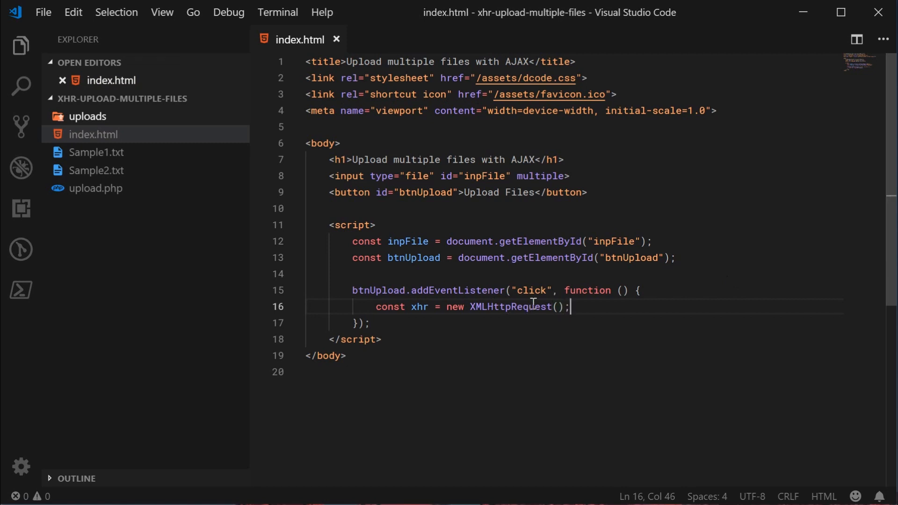
double_click(419, 306)
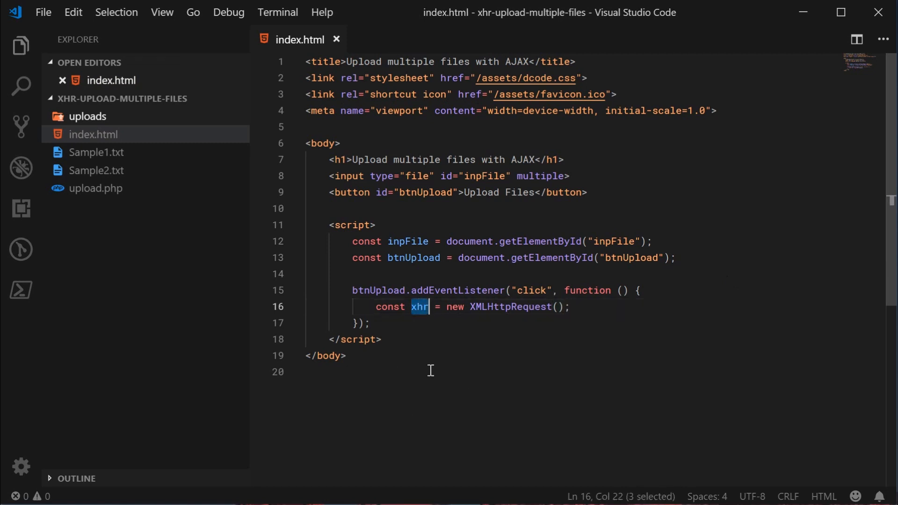
mouse_move(429, 404)
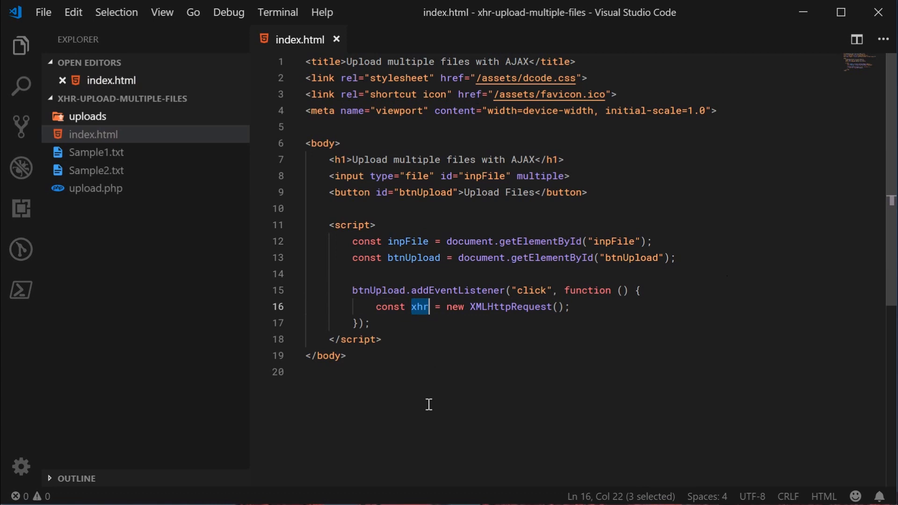
mouse_move(564, 317)
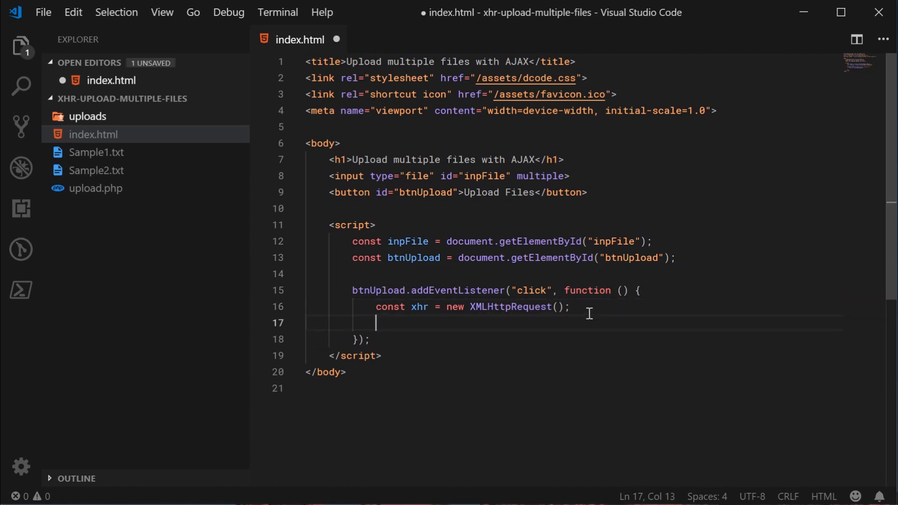
Create const formData = new FormData() in the handler.
type("const")
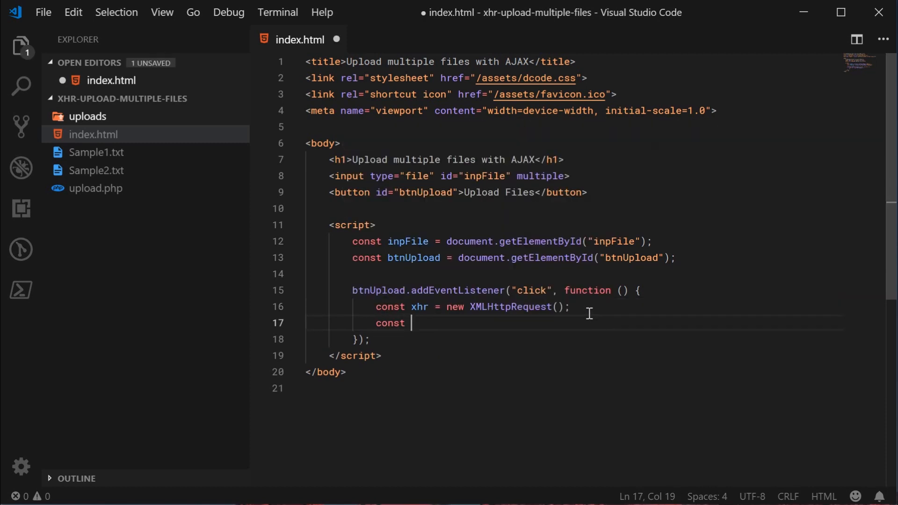
type("formData =")
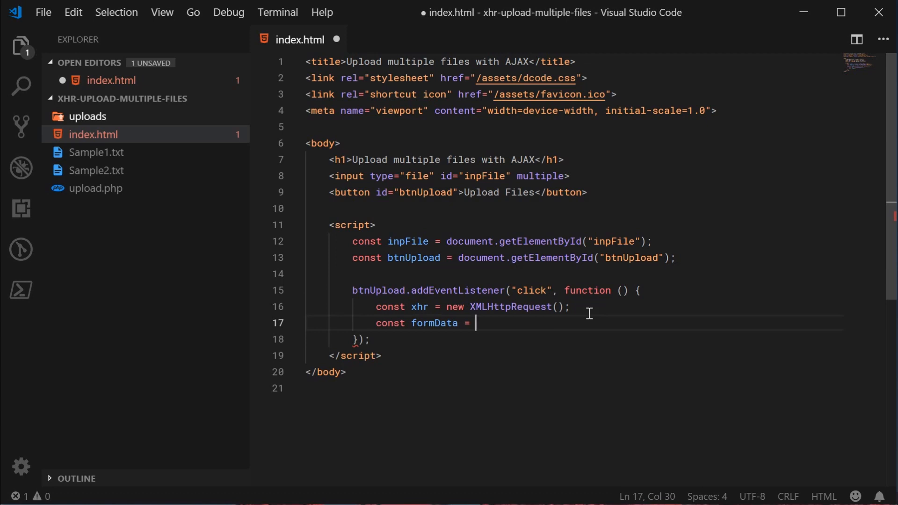
type("new FormData();")
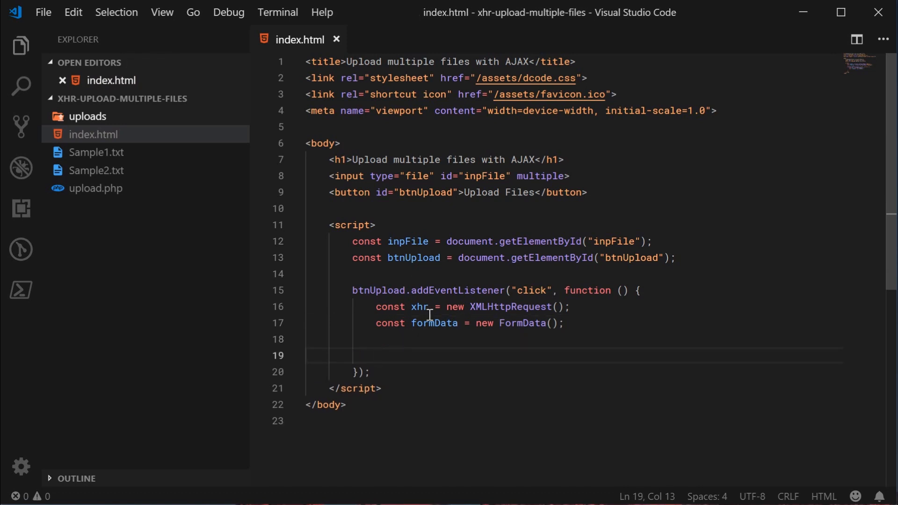
mouse_move(416, 391)
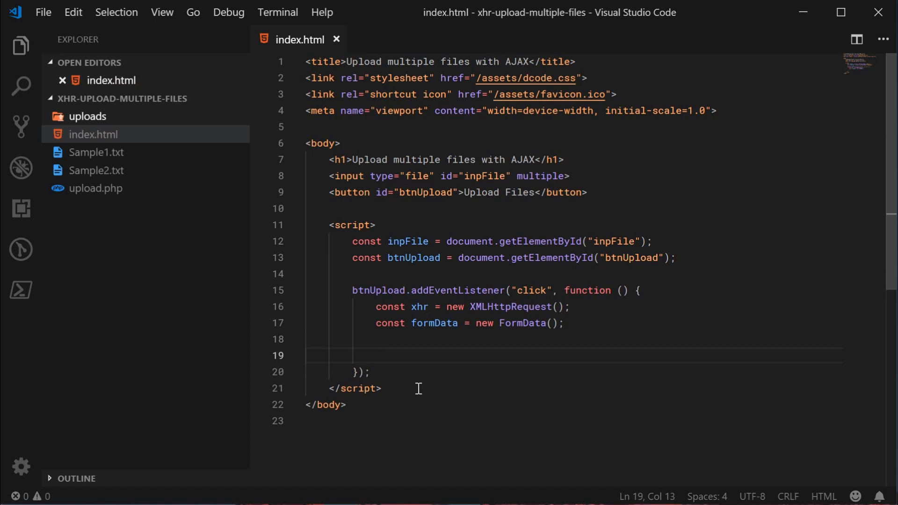
mouse_move(418, 378)
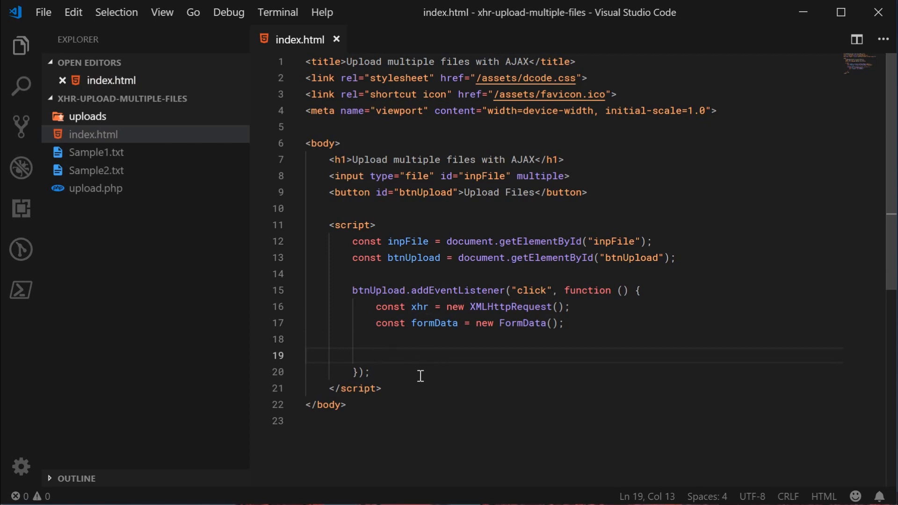
mouse_move(328, 177)
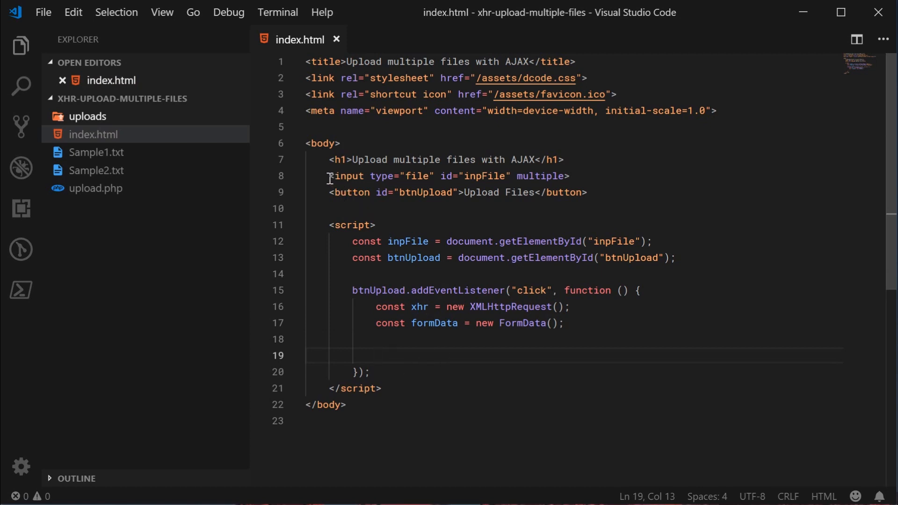
Log inpFile.files to the console from the handler.
left_click_drag(329, 175, 570, 176)
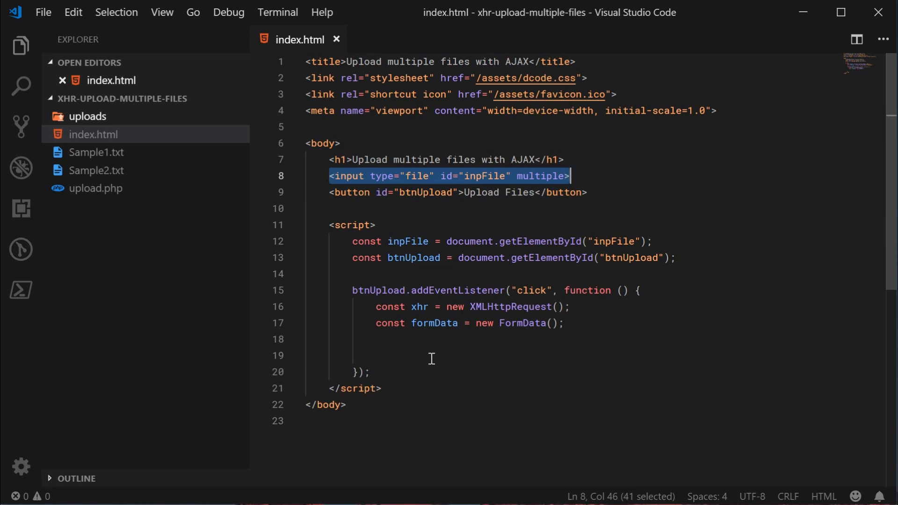
double_click(433, 323)
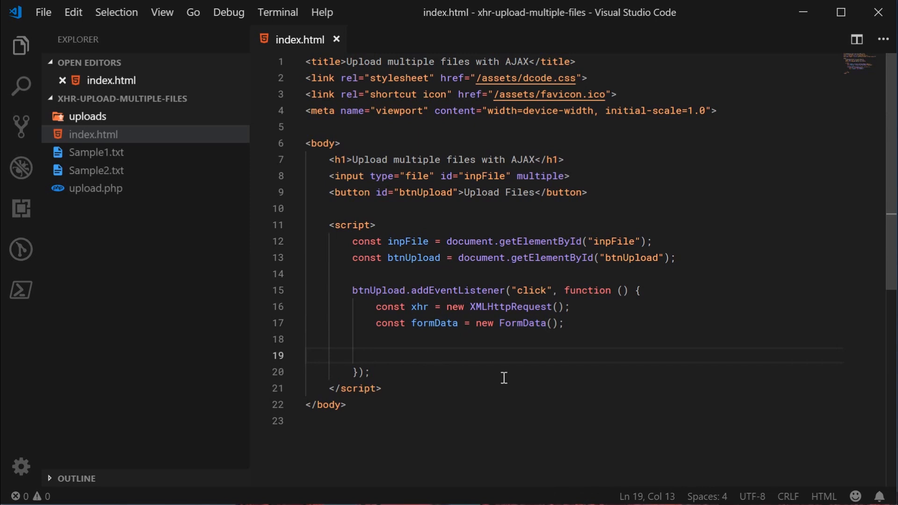
type("console.log()")
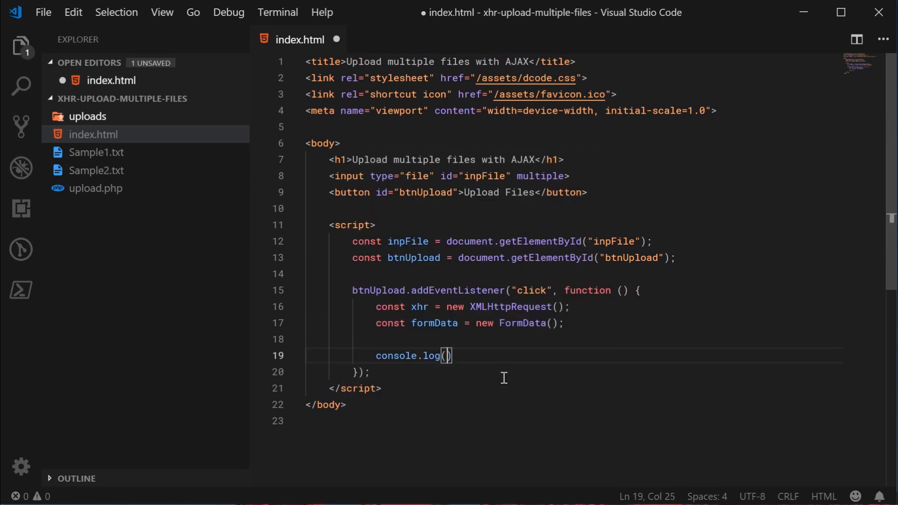
type("inpFile.files")
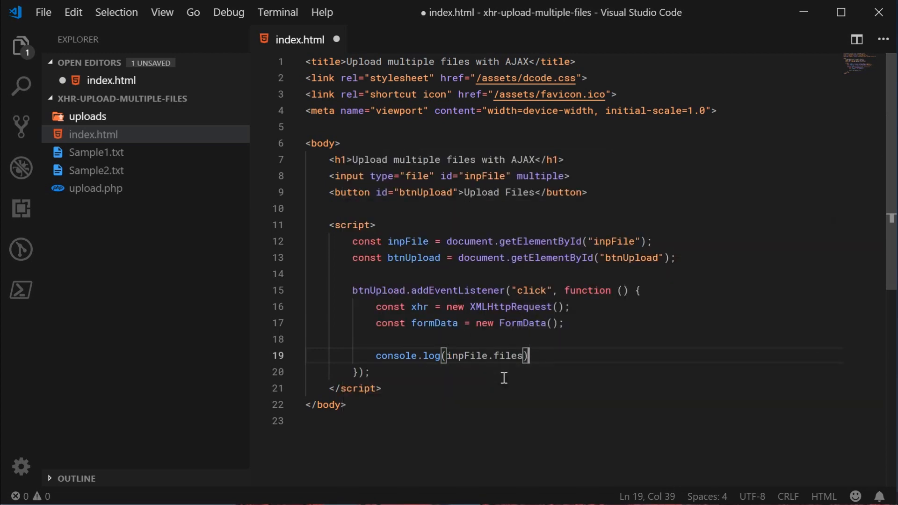
double_click(509, 355)
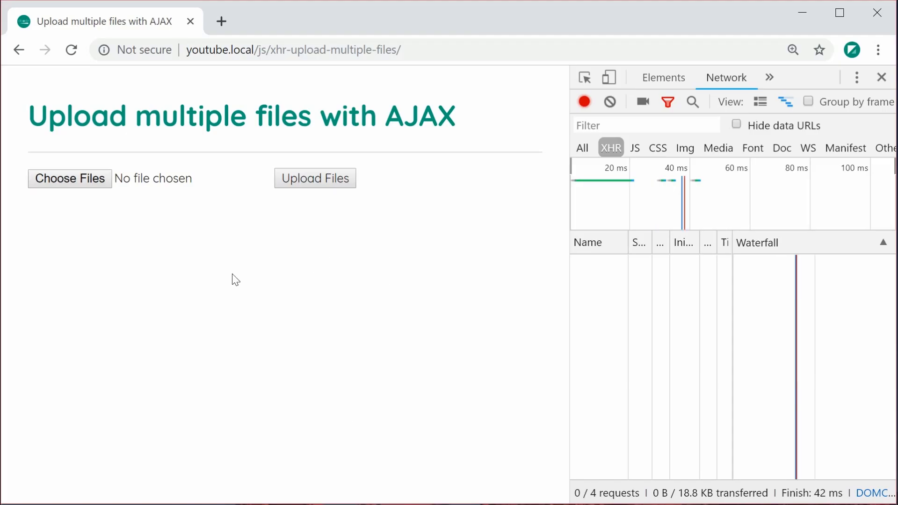
Pick two files, run Upload Files and expand the logged FileList of length 2.
left_click(69, 178)
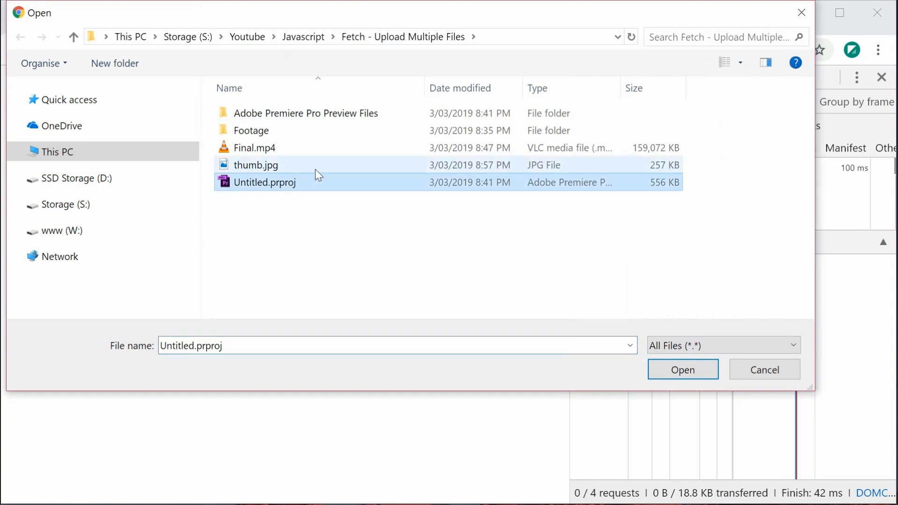
left_click(682, 368)
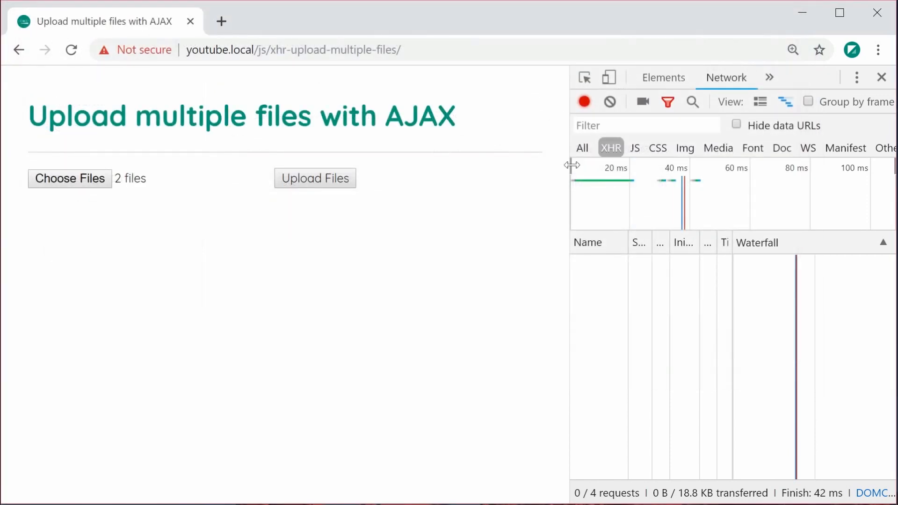
left_click(605, 77)
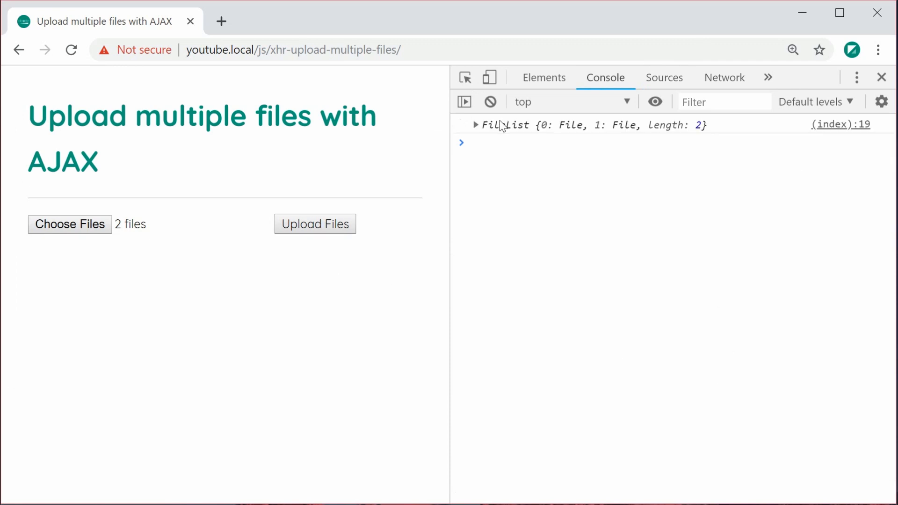
mouse_move(505, 129)
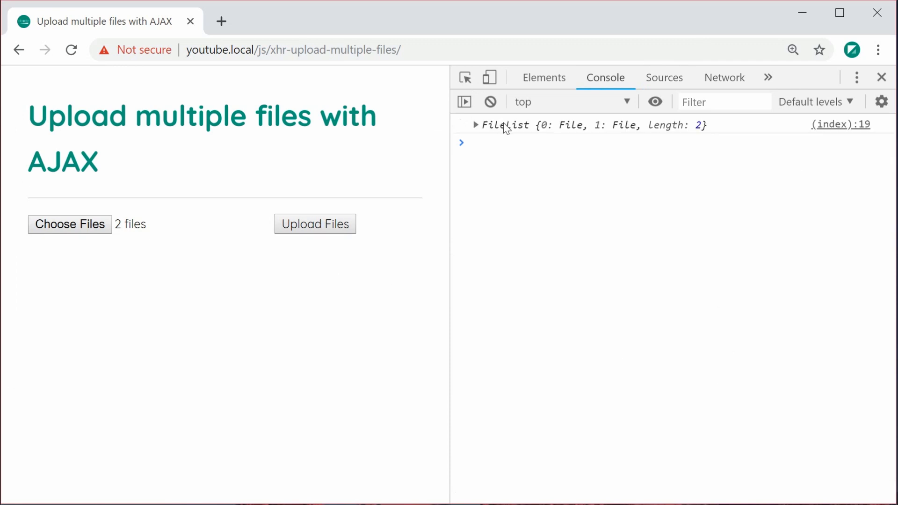
left_click(476, 125)
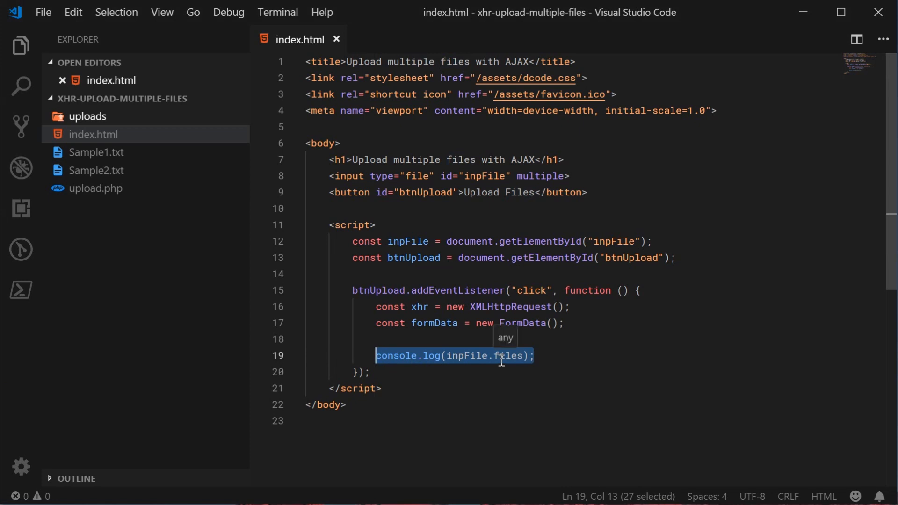
Loop over inpFile.files appending each file to formData as myFiles[].
type("for")
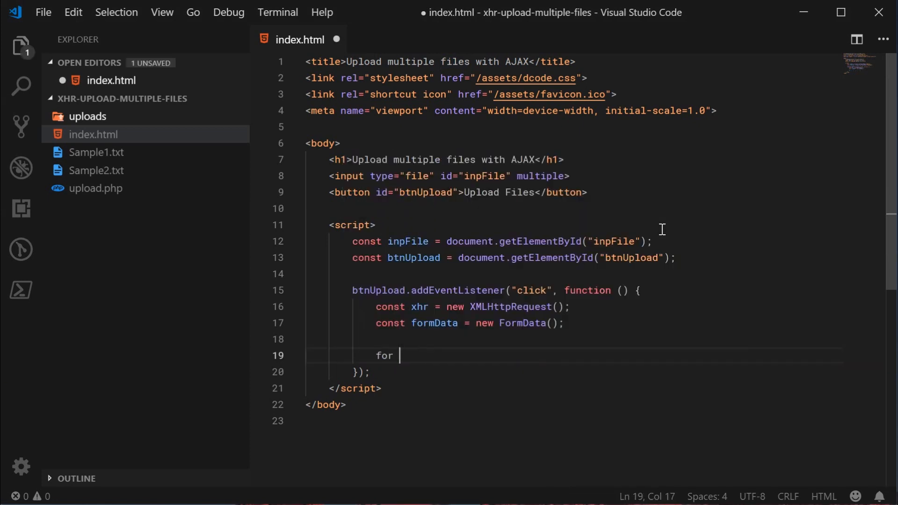
type("(const file of inpFile.files")
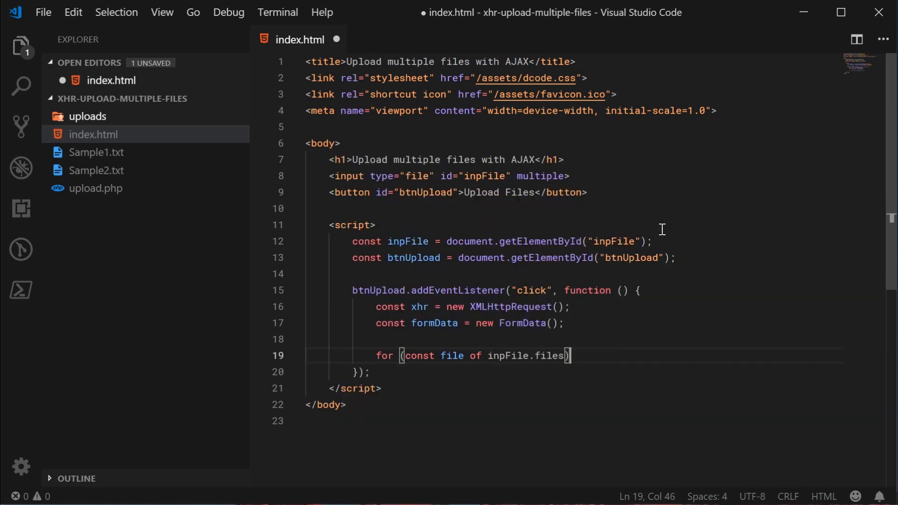
type("{")
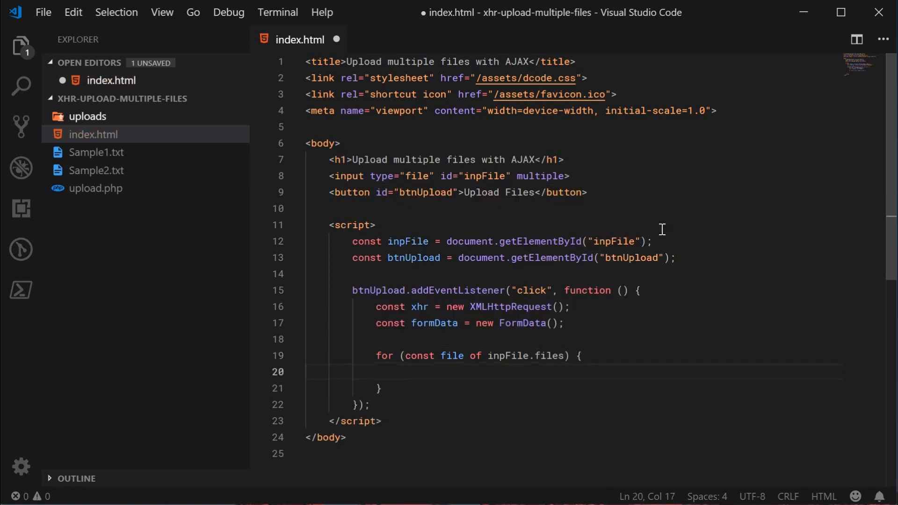
type("formData.append(\"")
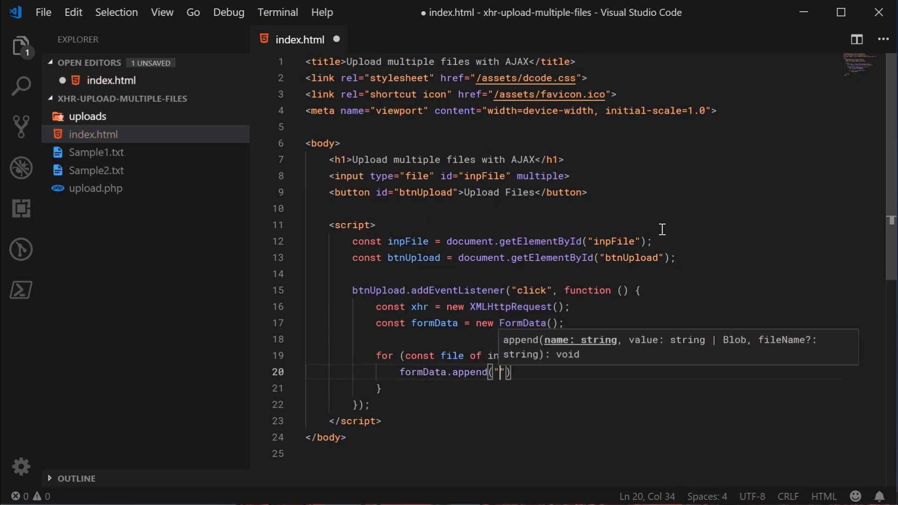
type("myFiles[")
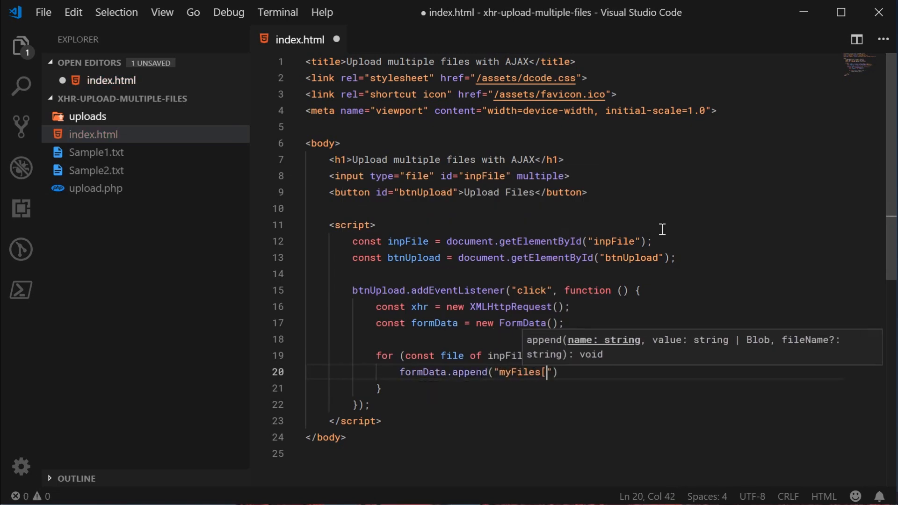
type("]")
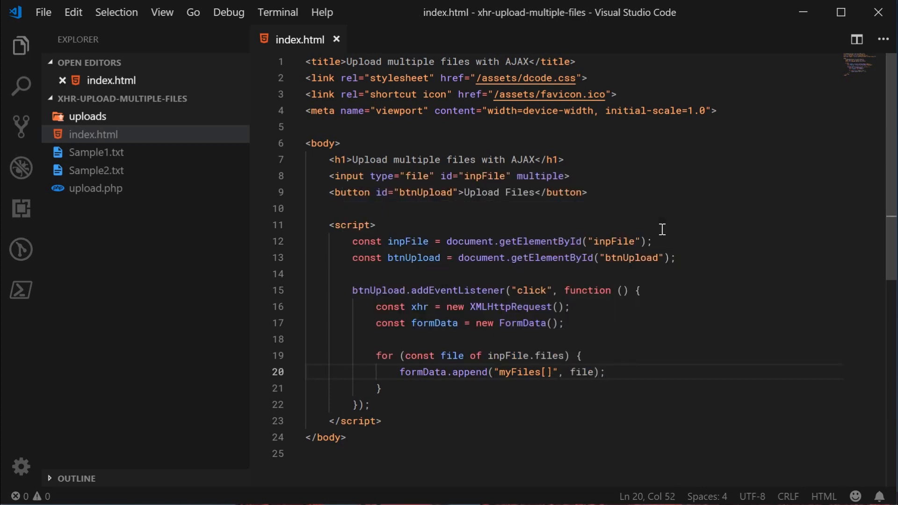
mouse_move(587, 290)
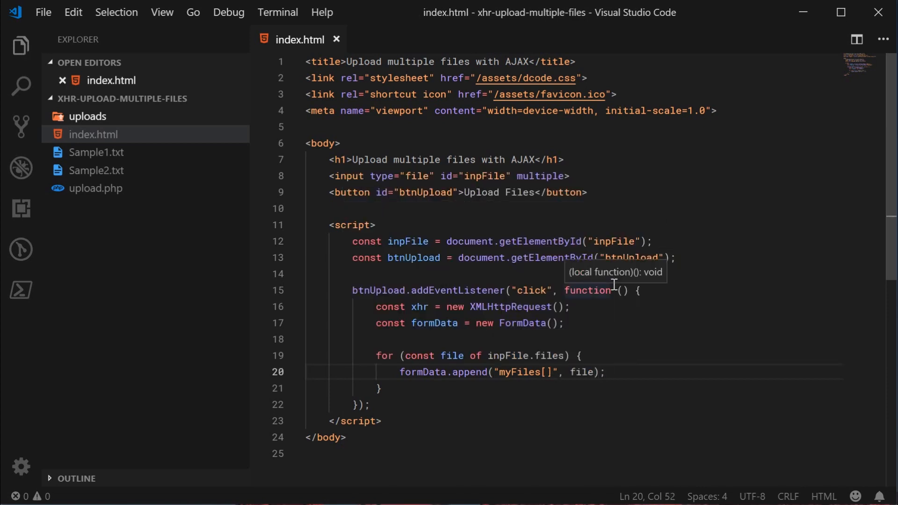
mouse_move(516, 394)
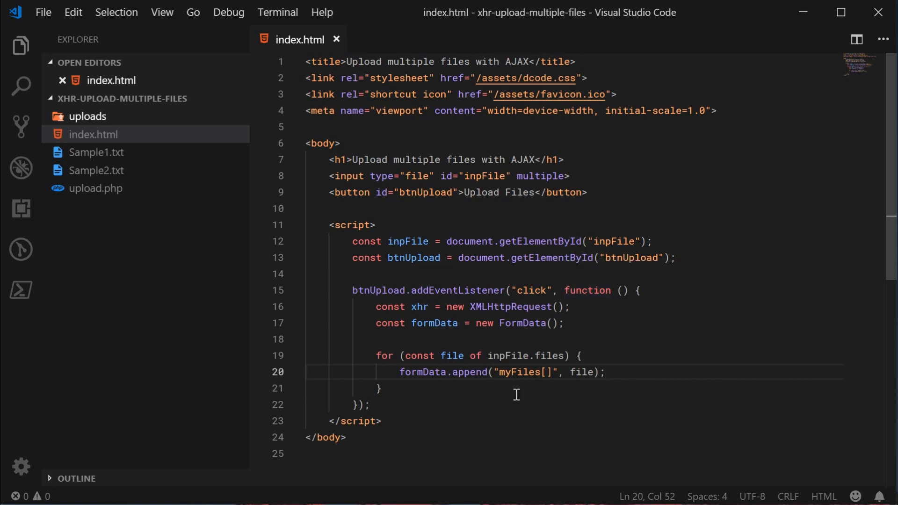
mouse_move(503, 378)
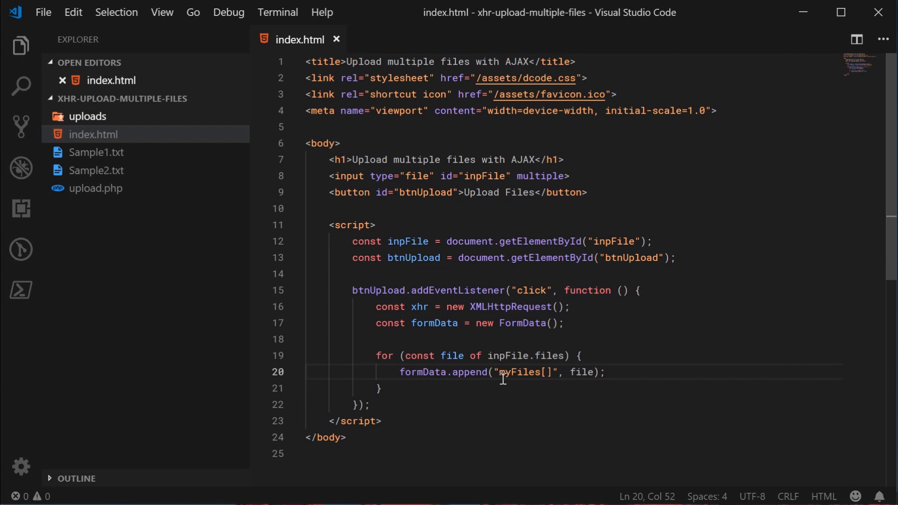
double_click(521, 372)
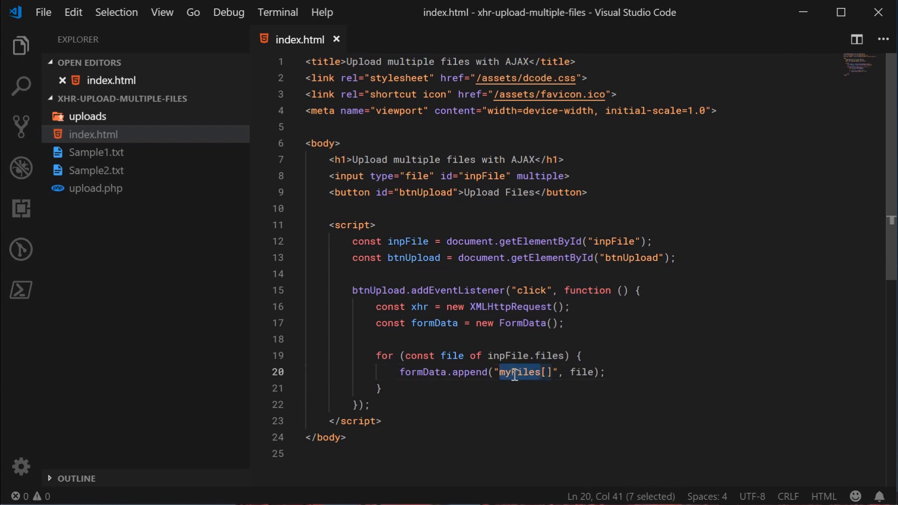
left_click(523, 176)
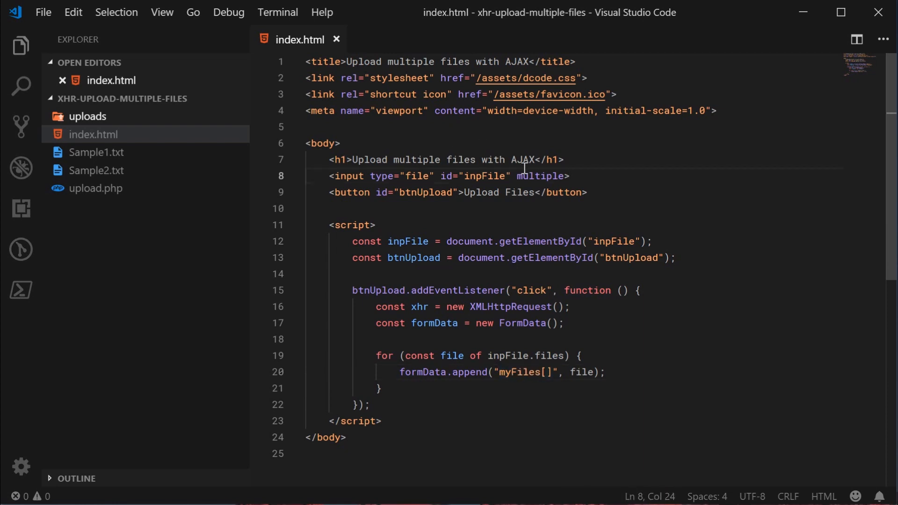
type("name=\"\"")
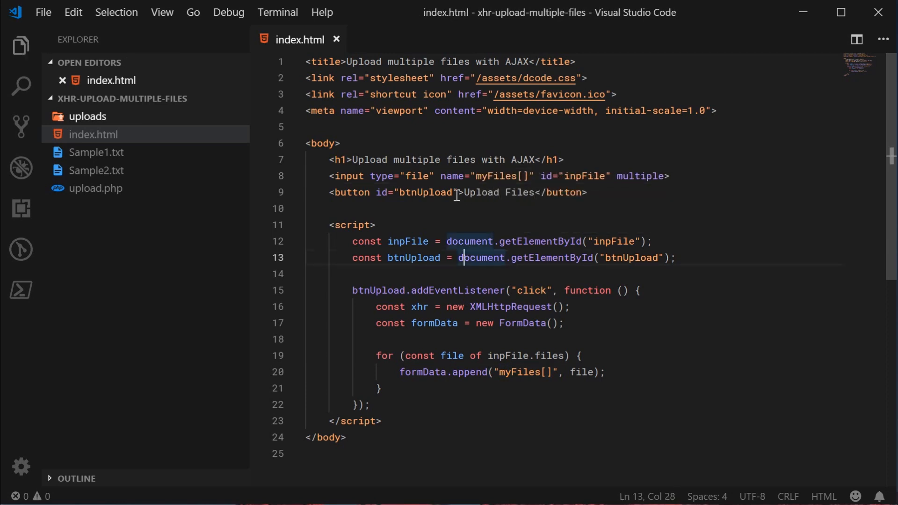
left_click_drag(441, 176, 532, 176)
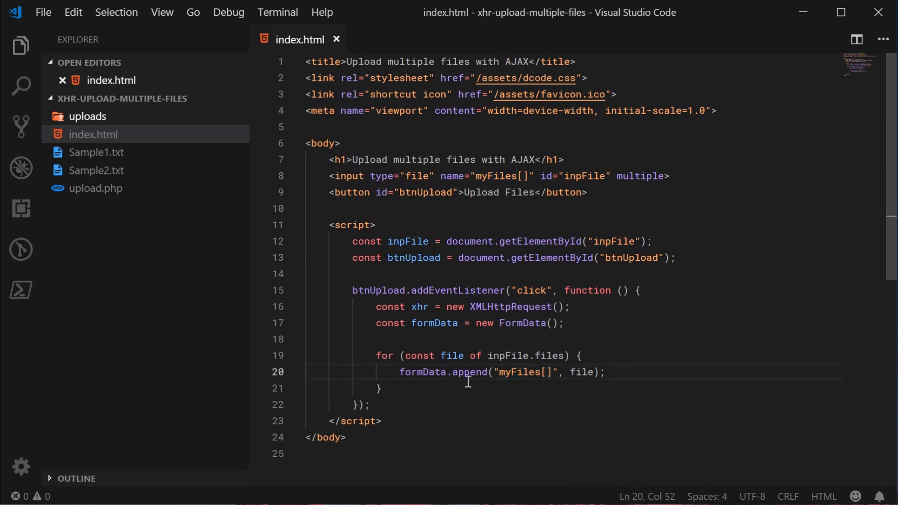
mouse_move(469, 371)
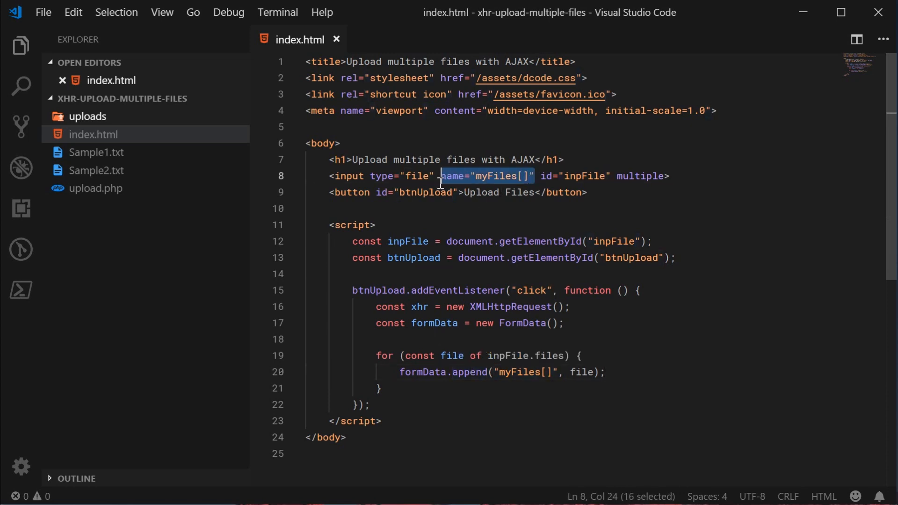
key("Delete")
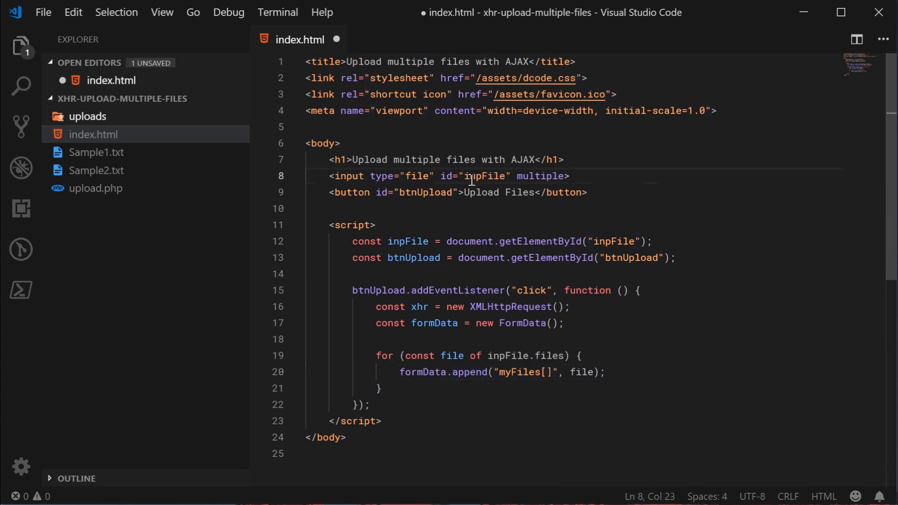
key("ctrl+s")
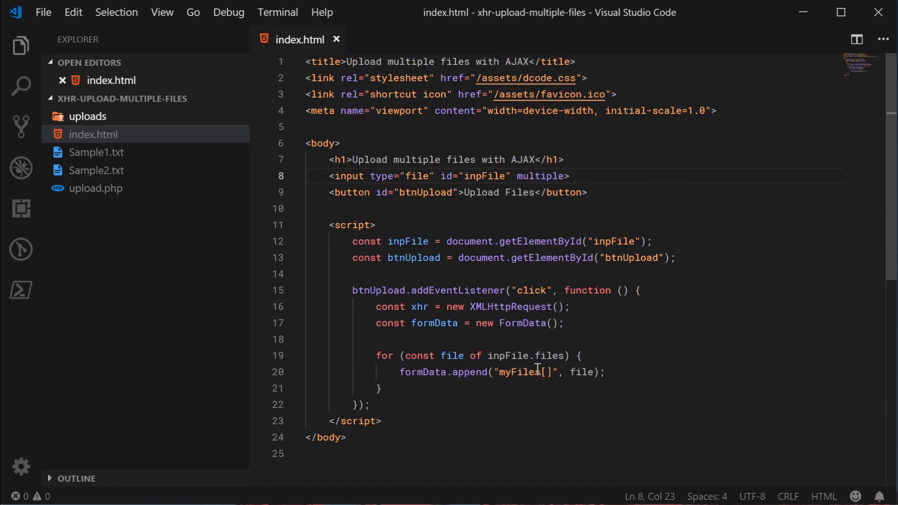
double_click(519, 372)
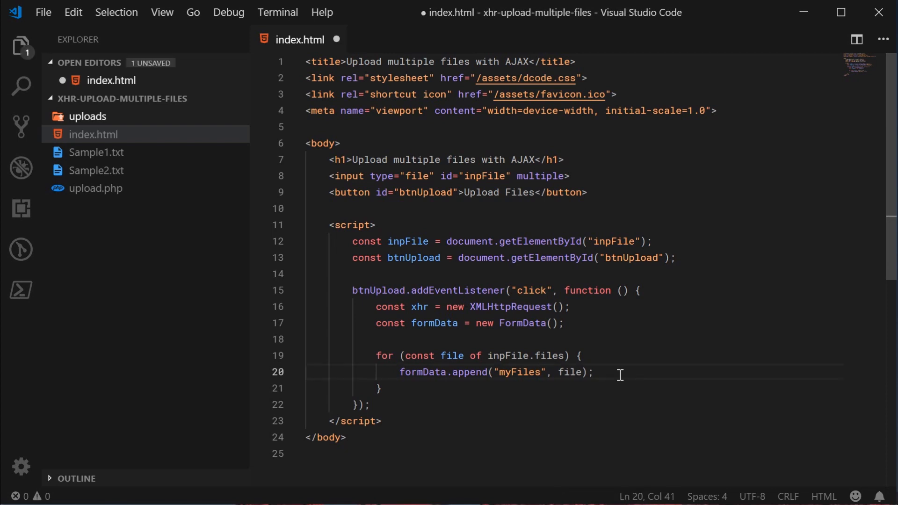
type("[]")
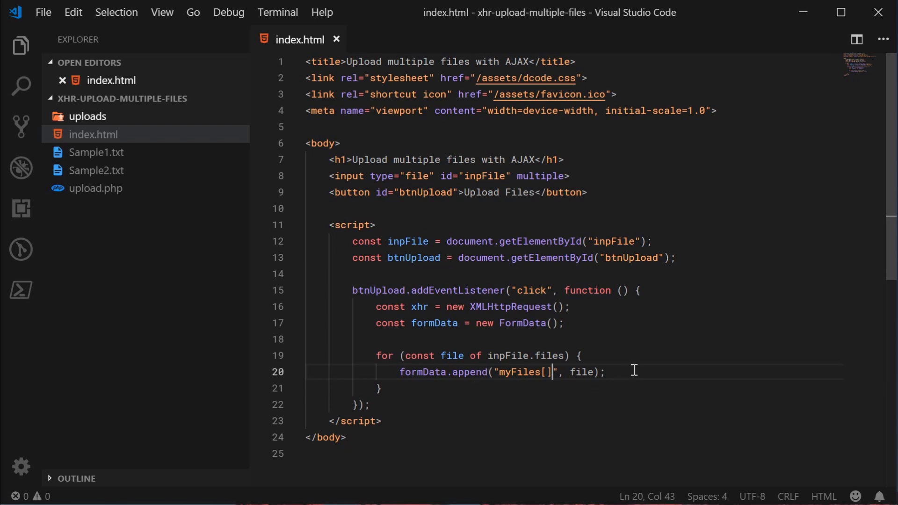
double_click(521, 323)
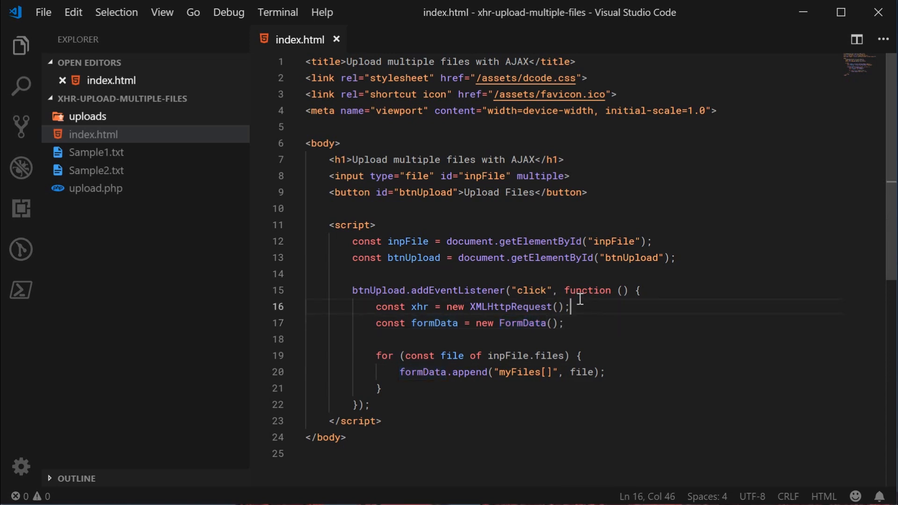
After the loop, add xhr.open("post", "upload.php") and xhr.send(formData).
double_click(434, 322)
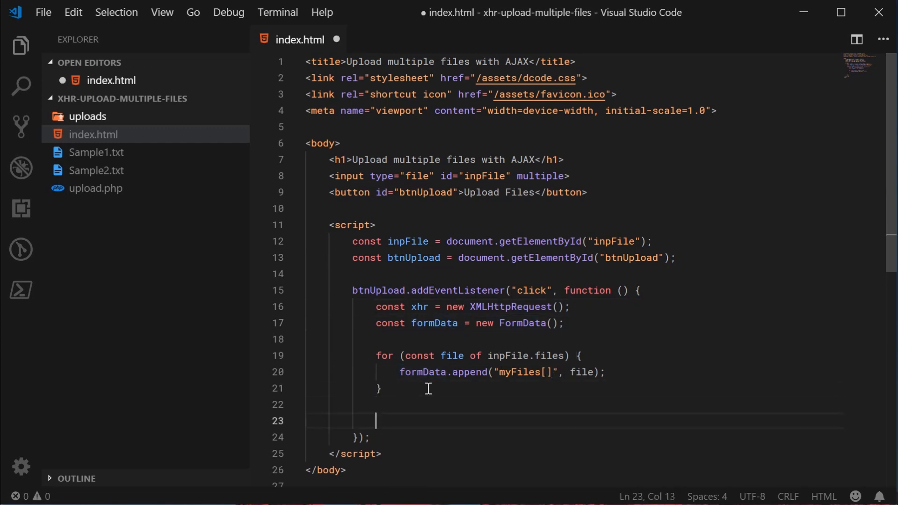
type("xhr.open")
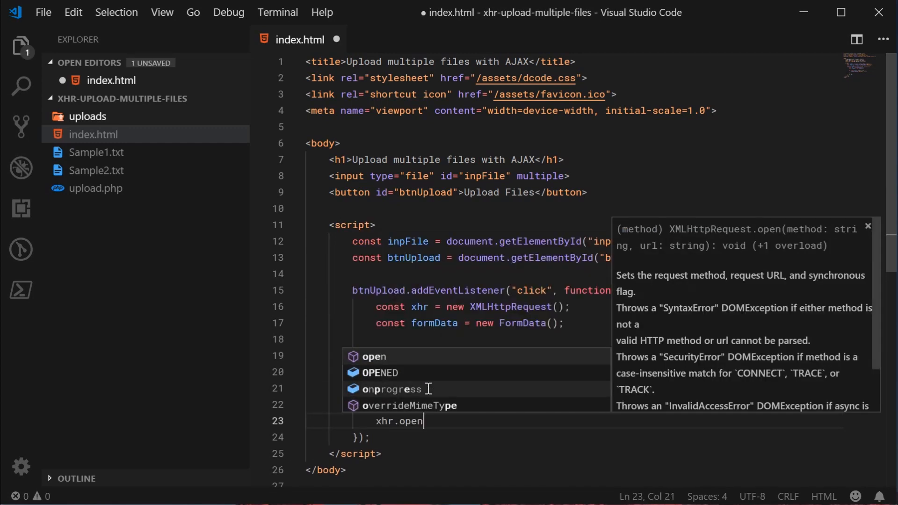
type("(\"post\", \"upload.php\");")
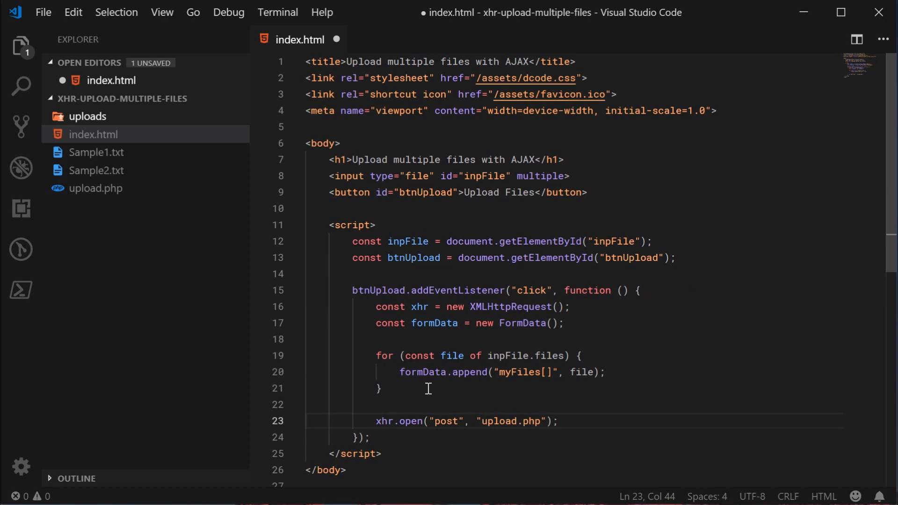
type("xhr.send(formData);")
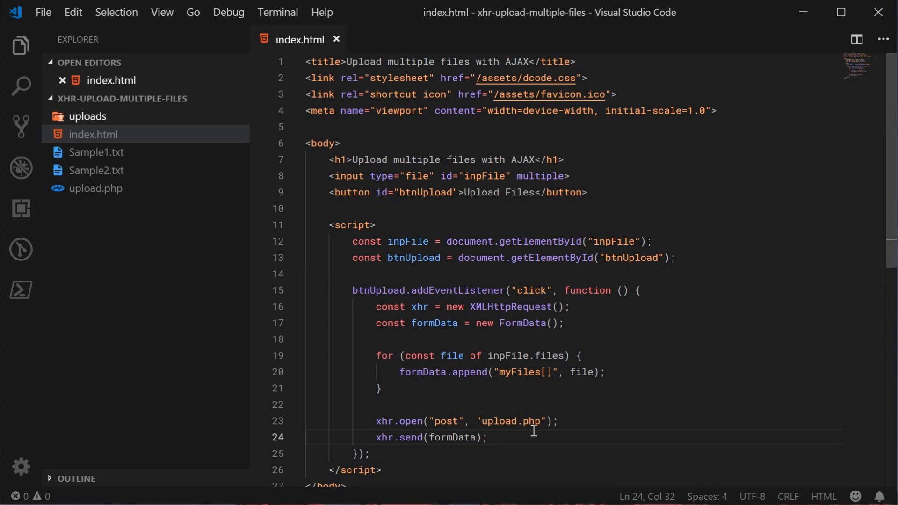
double_click(452, 437)
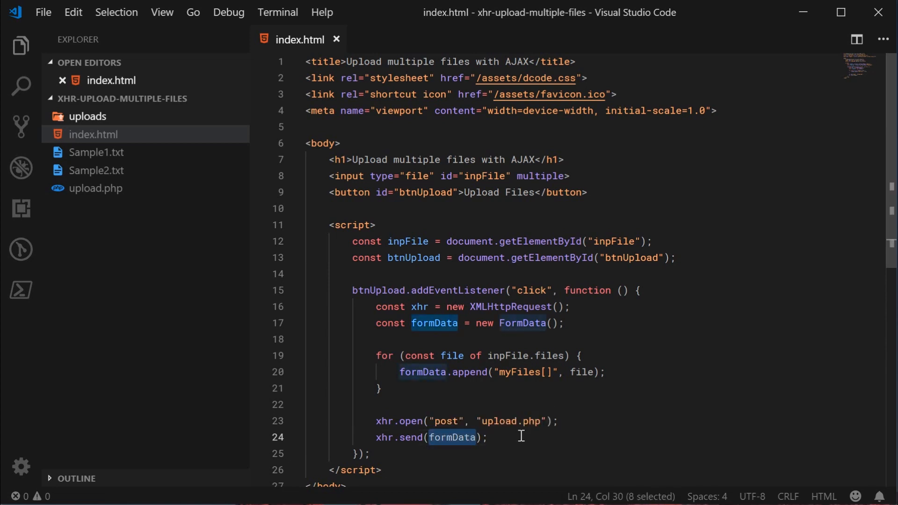
mouse_move(518, 427)
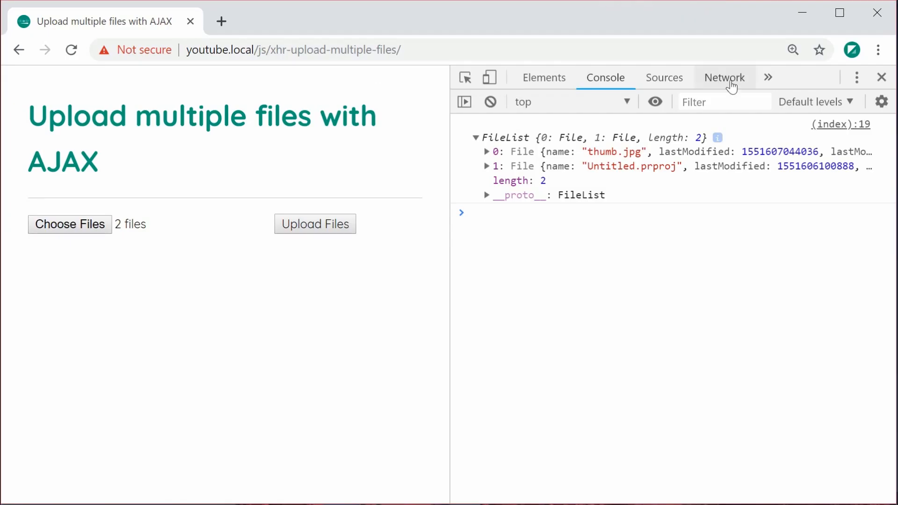
Upload two chosen files and select the resulting upload.php request in the Network list.
left_click(69, 223)
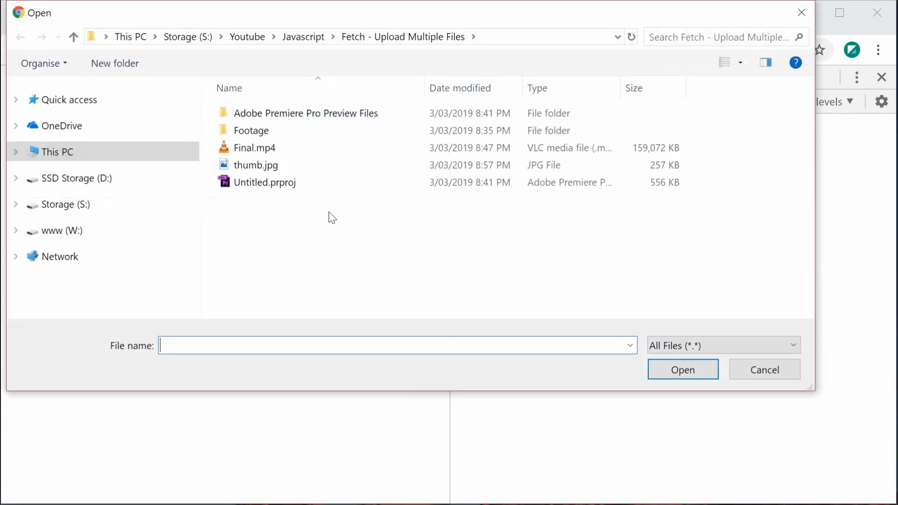
left_click(682, 370)
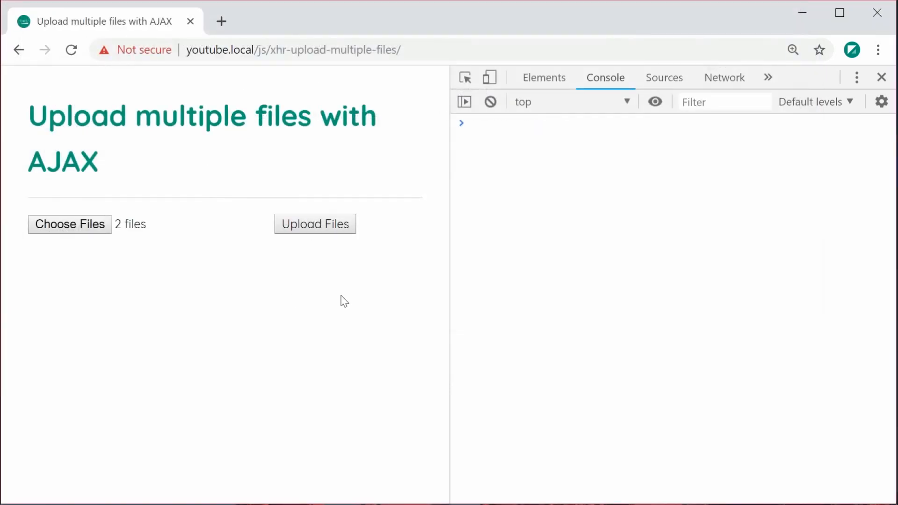
left_click(724, 77)
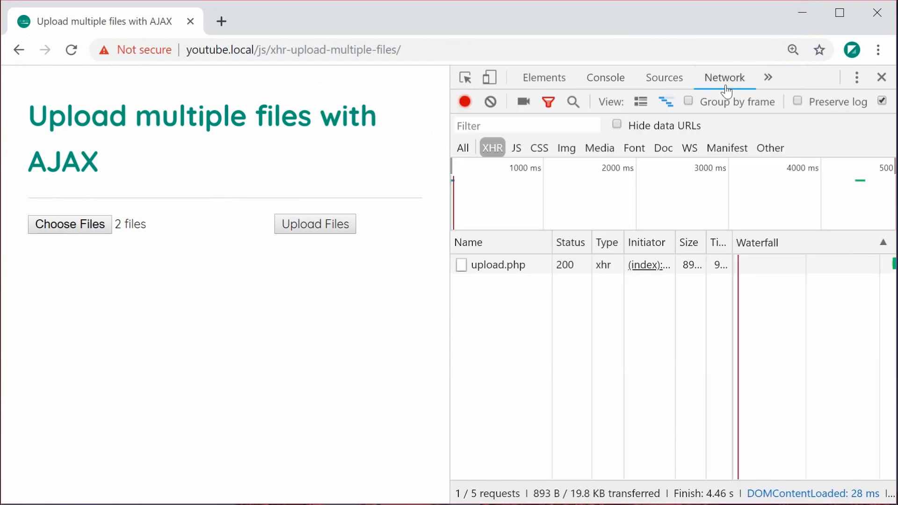
mouse_move(512, 287)
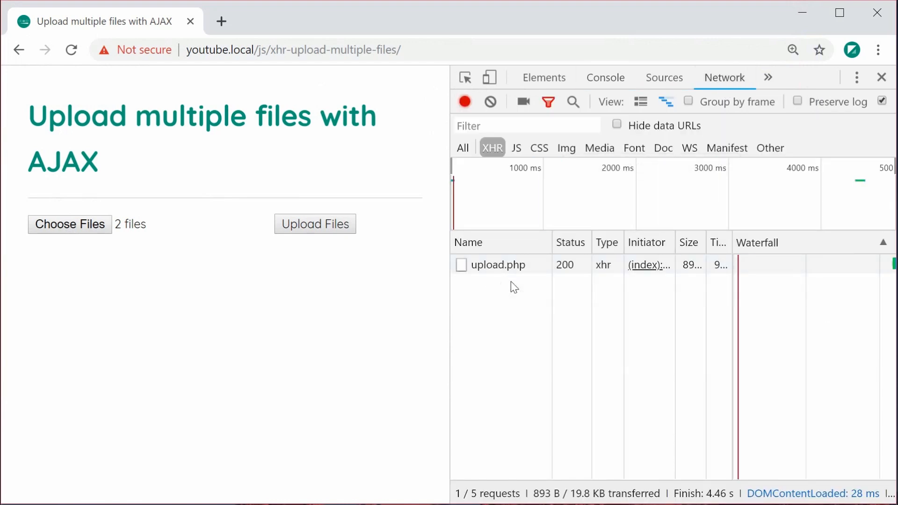
left_click(497, 264)
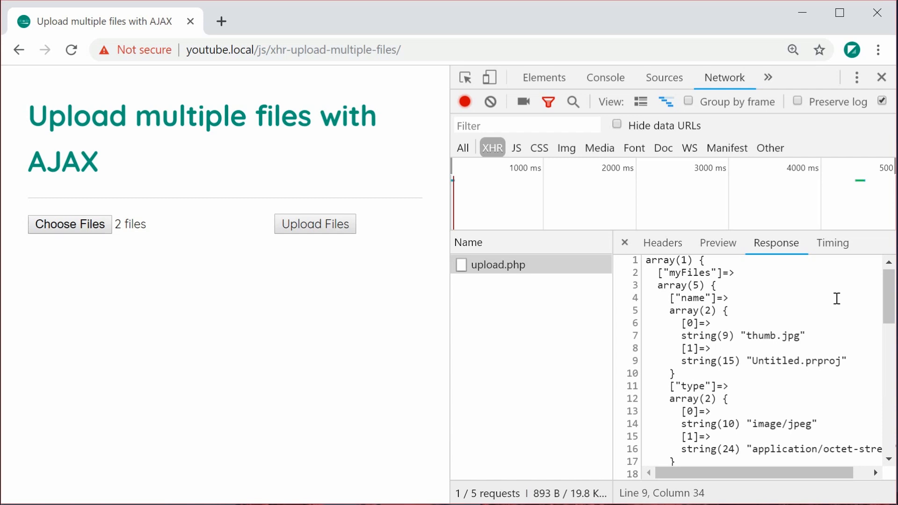
View the request headers showing multipart/form-data and two binary myFiles[] form-data entries.
left_click(662, 243)
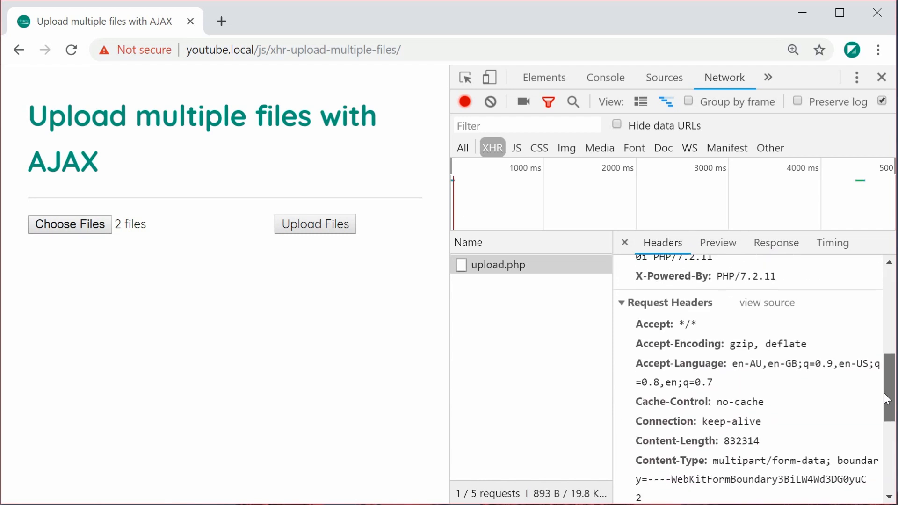
scroll("down", 3)
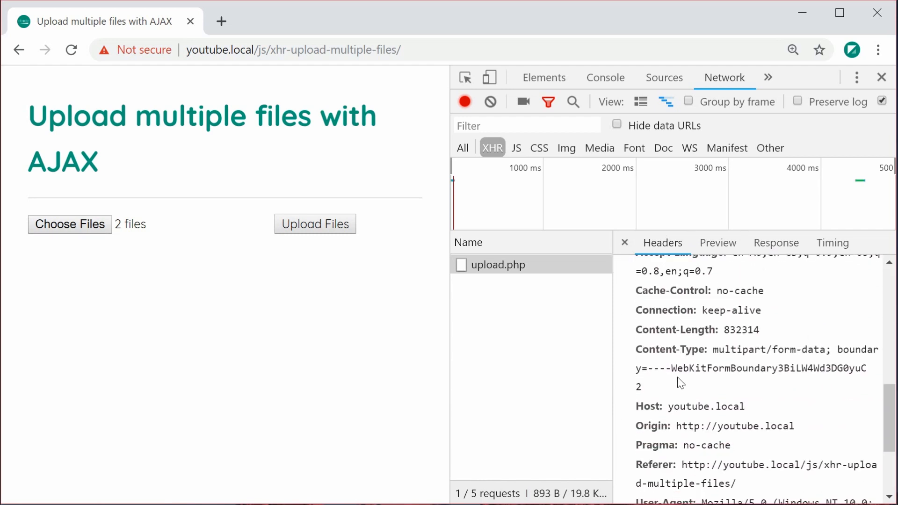
mouse_move(716, 356)
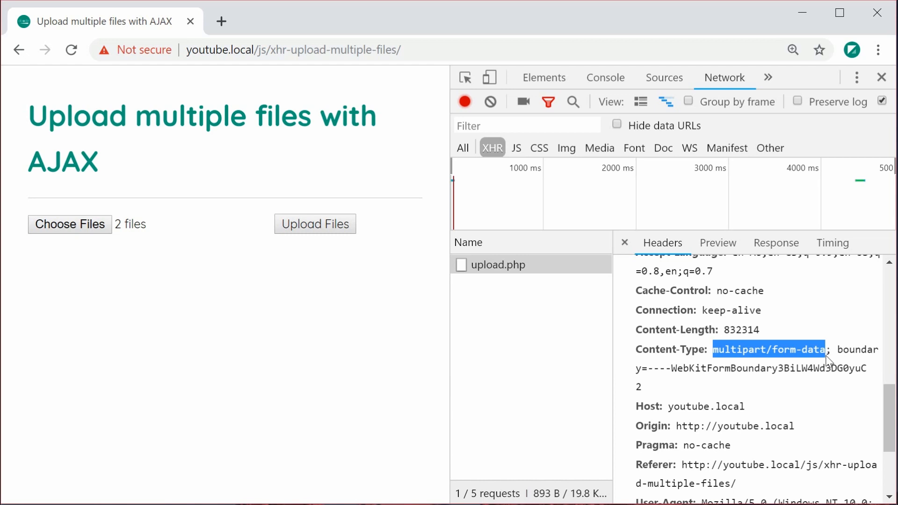
mouse_move(842, 342)
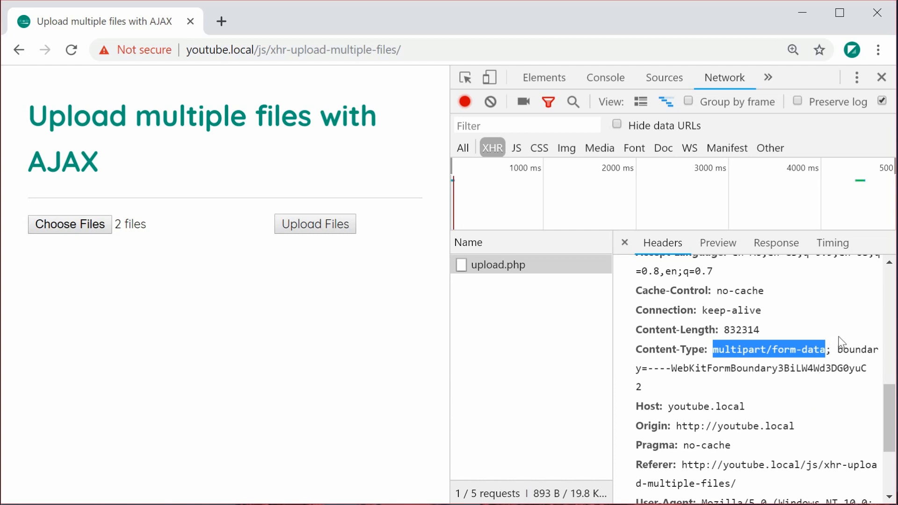
scroll("down", 3)
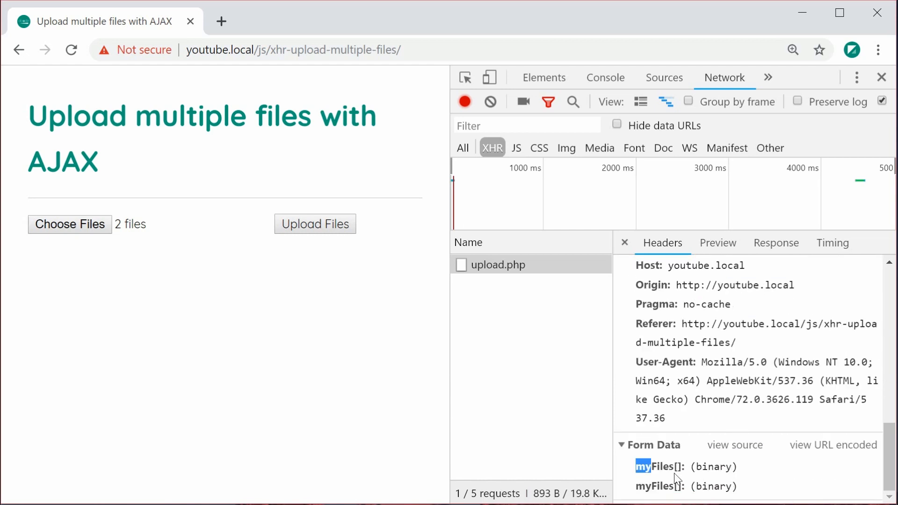